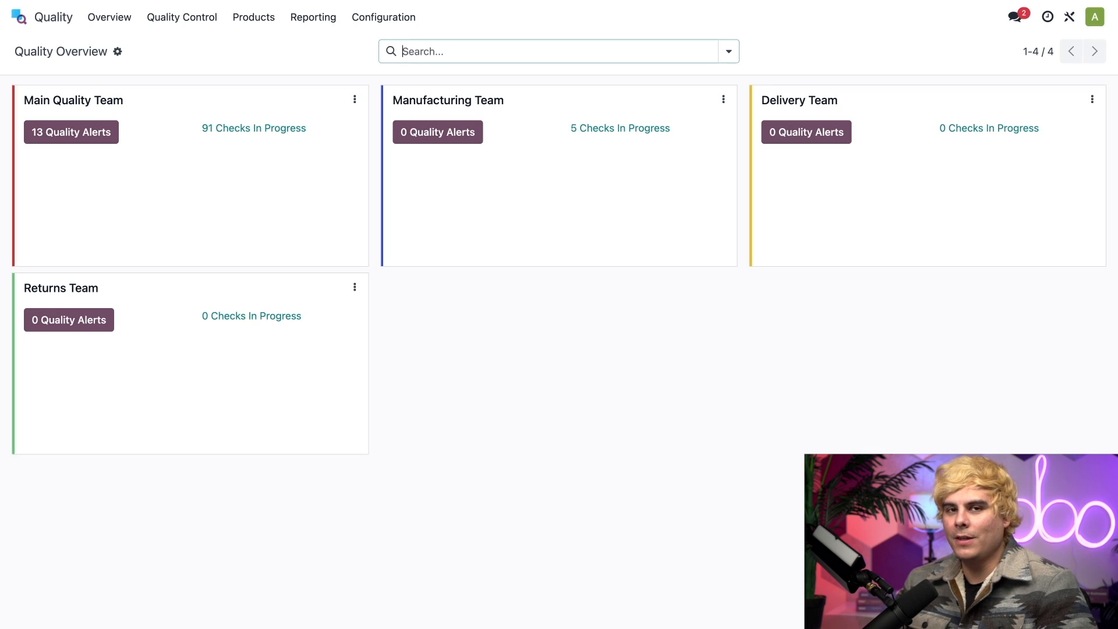
mouse_move(601, 119)
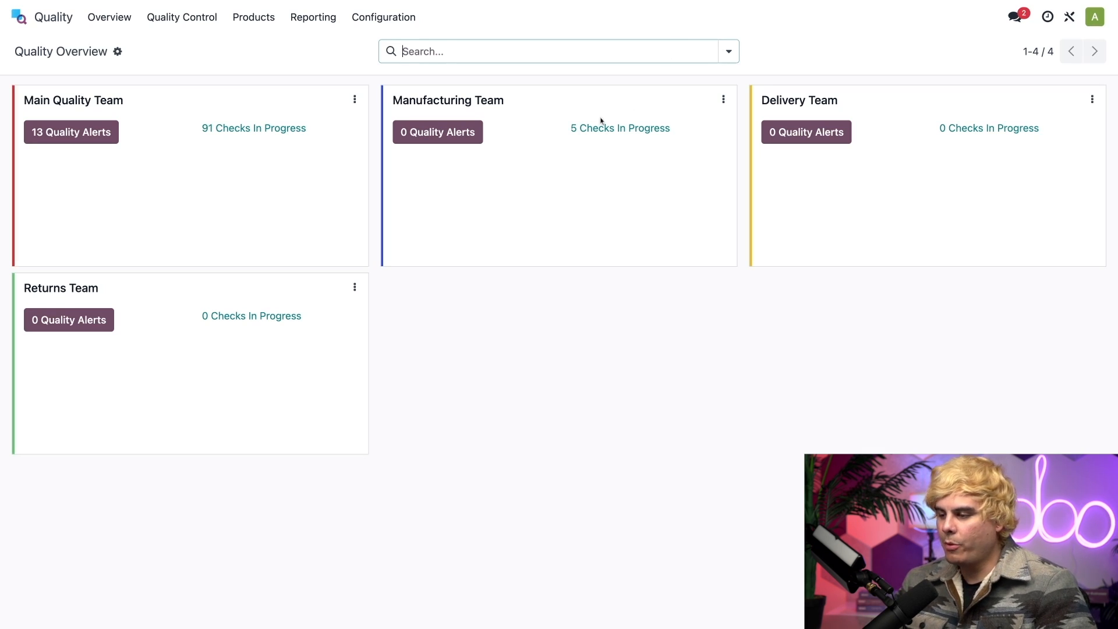
mouse_move(231, 136)
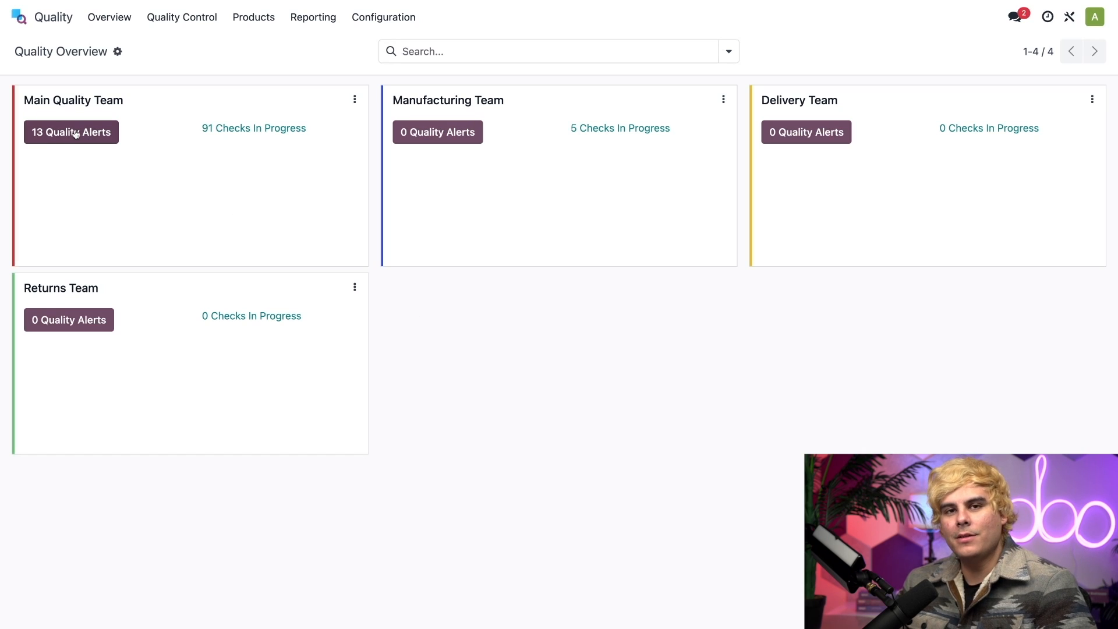
mouse_move(561, 354)
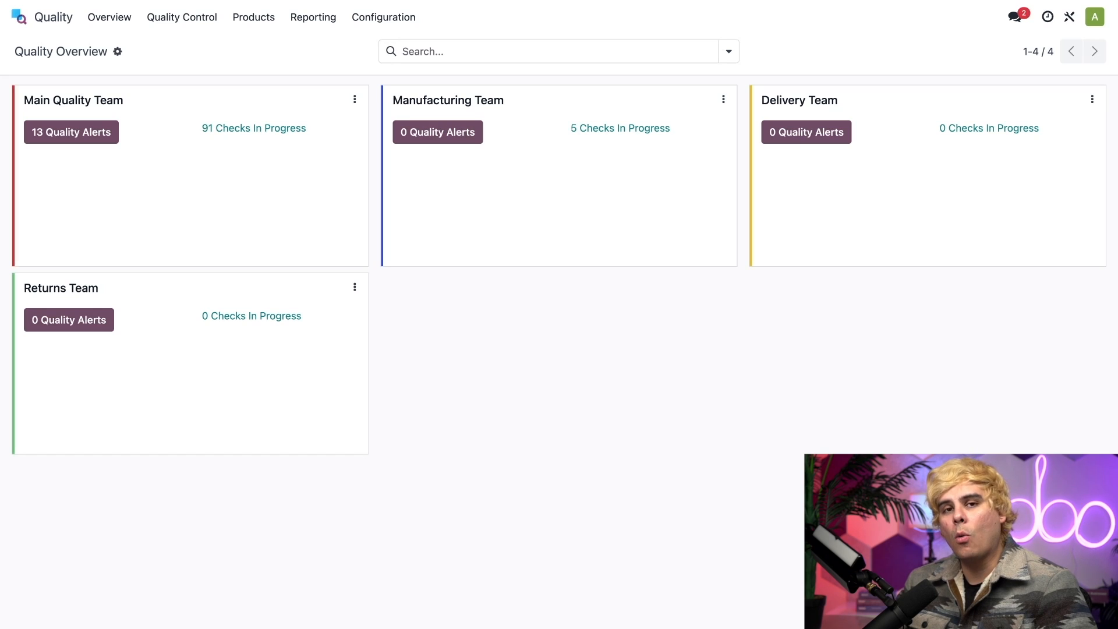
mouse_move(531, 334)
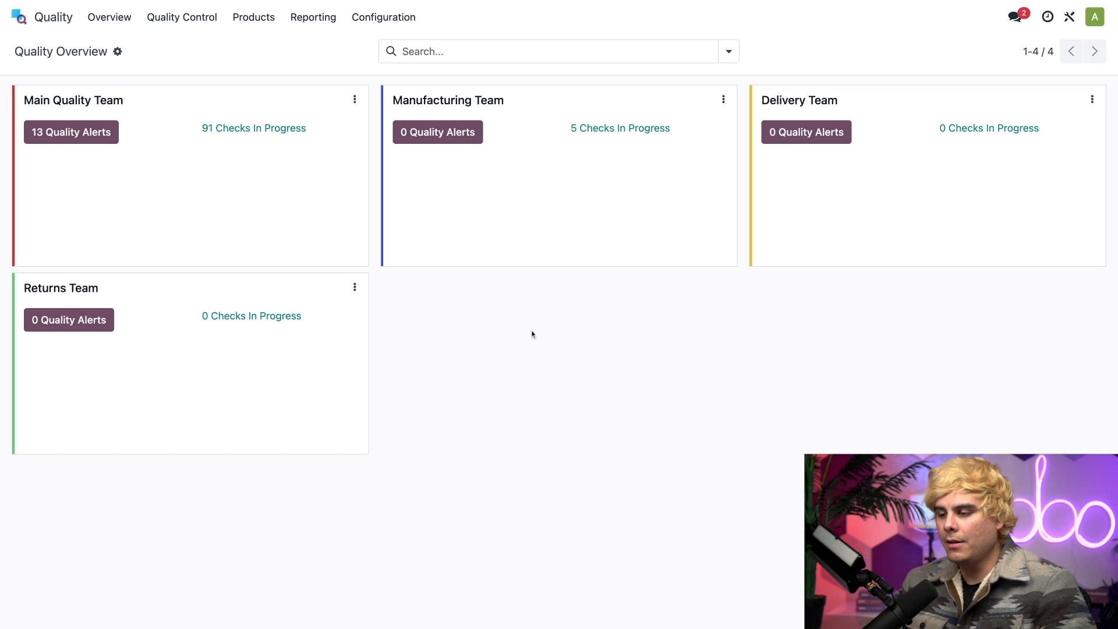
- Bring up the Main Quality Team's 13 quality alerts grouped by stage
click(253, 128)
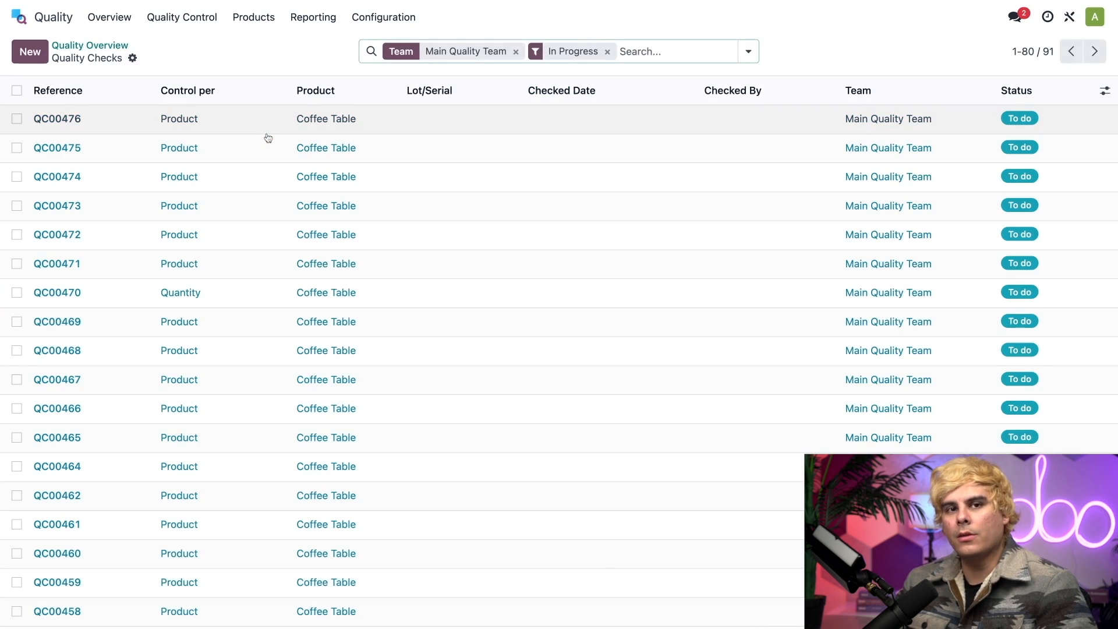
mouse_move(179, 148)
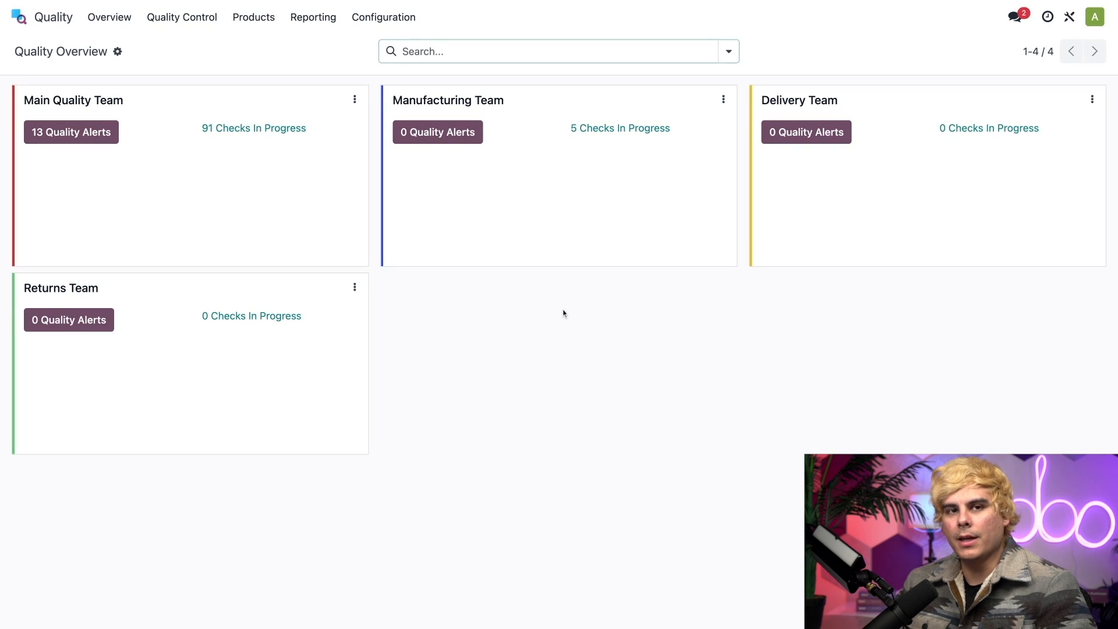
mouse_move(71, 132)
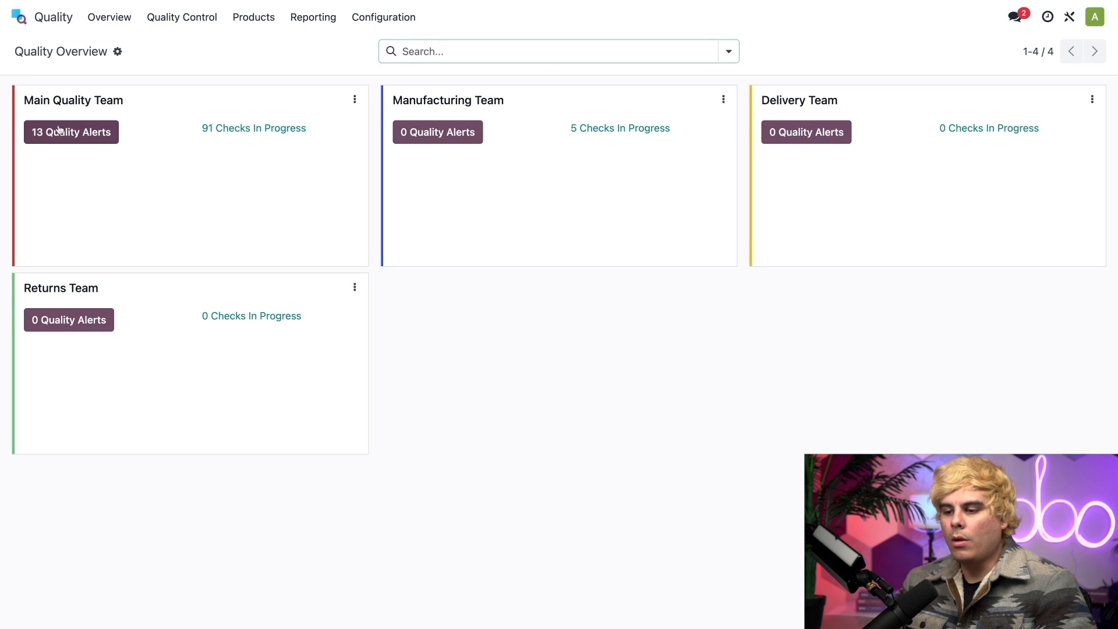
click(70, 132)
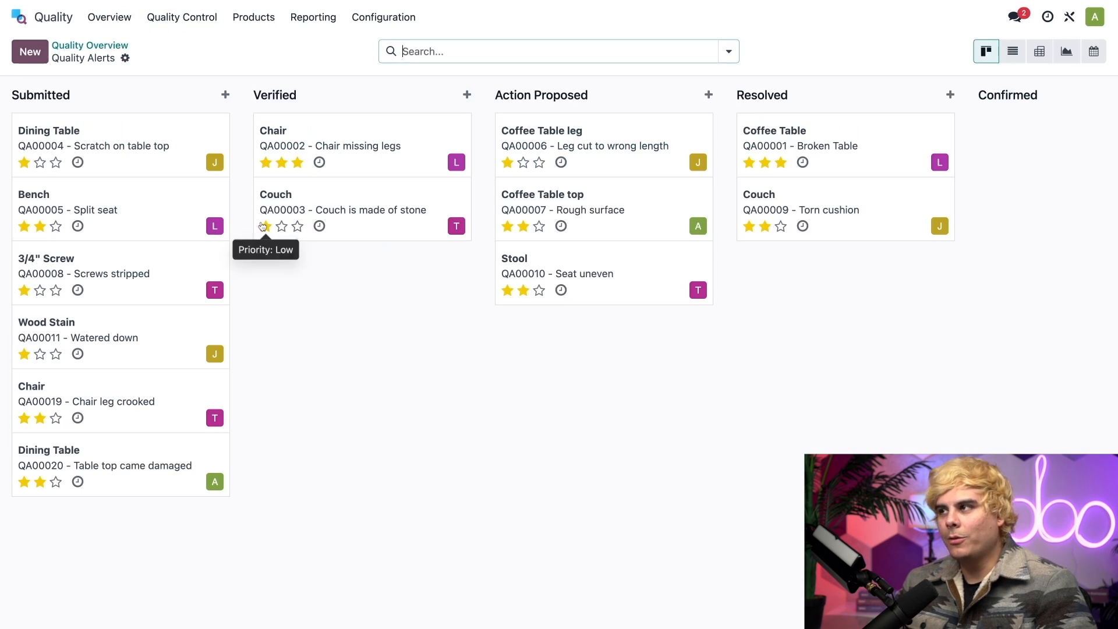
click(266, 226)
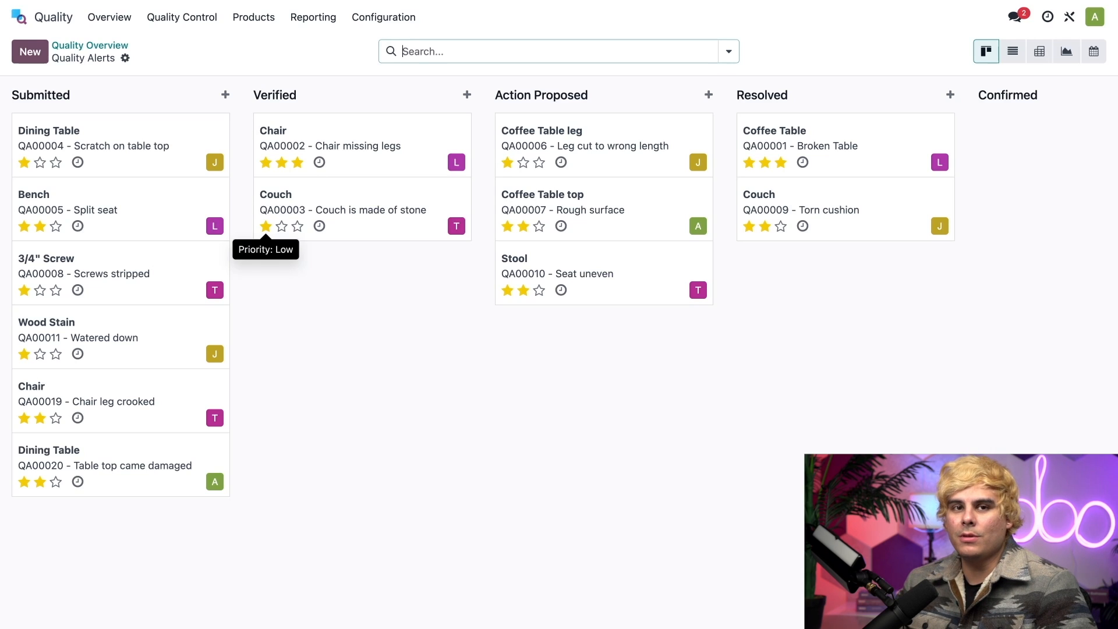
click(298, 226)
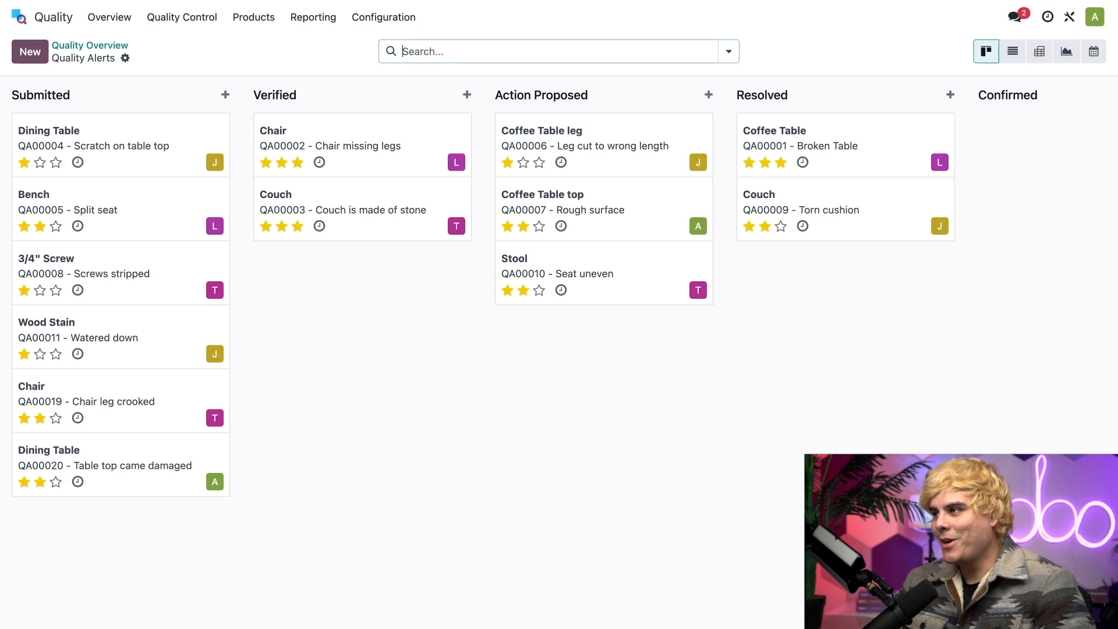
mouse_move(1046, 170)
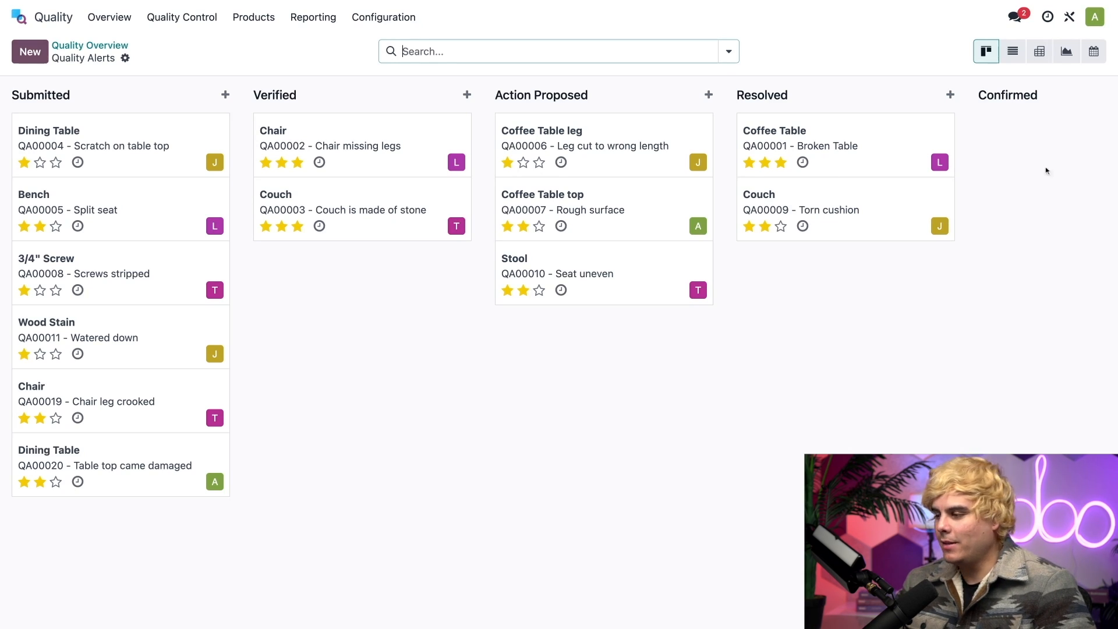
- View the alerts as a list, then return to the kanban grouped by stage
click(1012, 50)
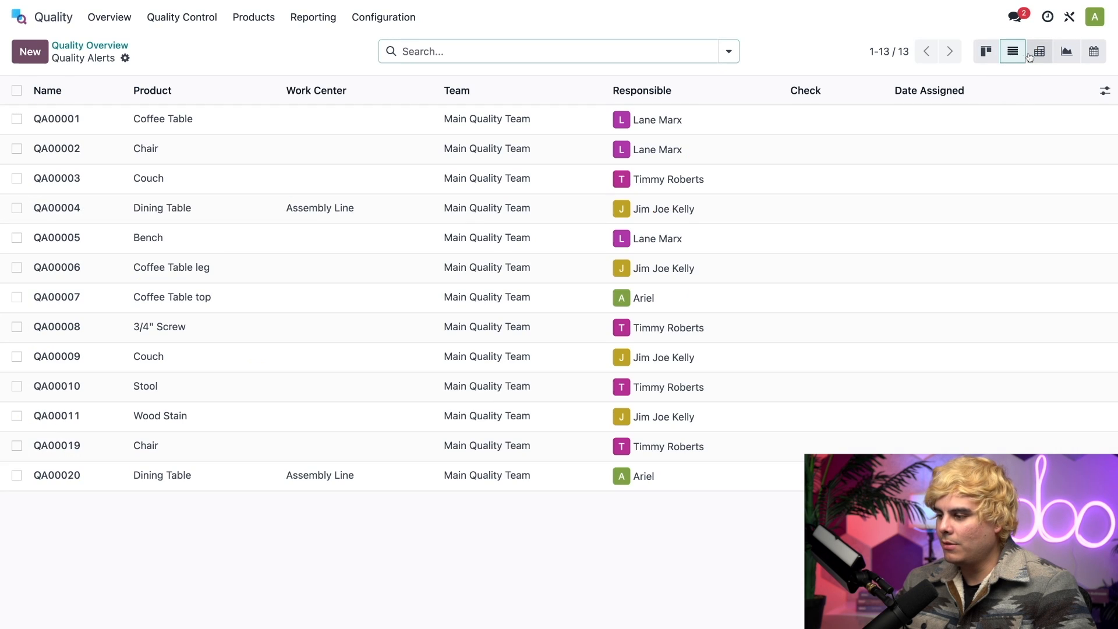
click(985, 50)
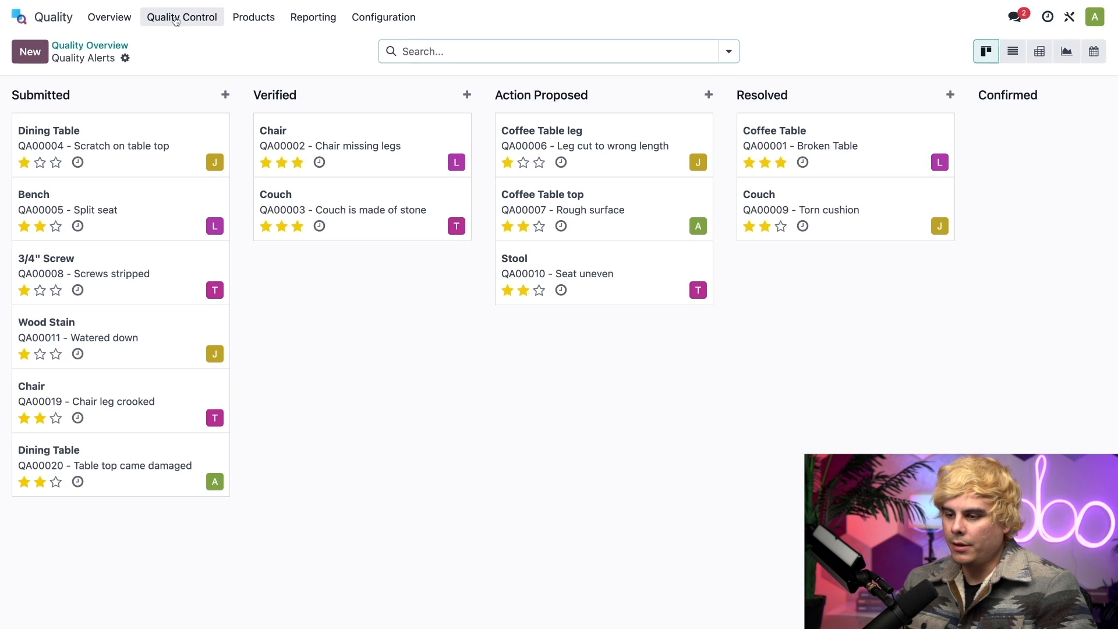
click(1012, 50)
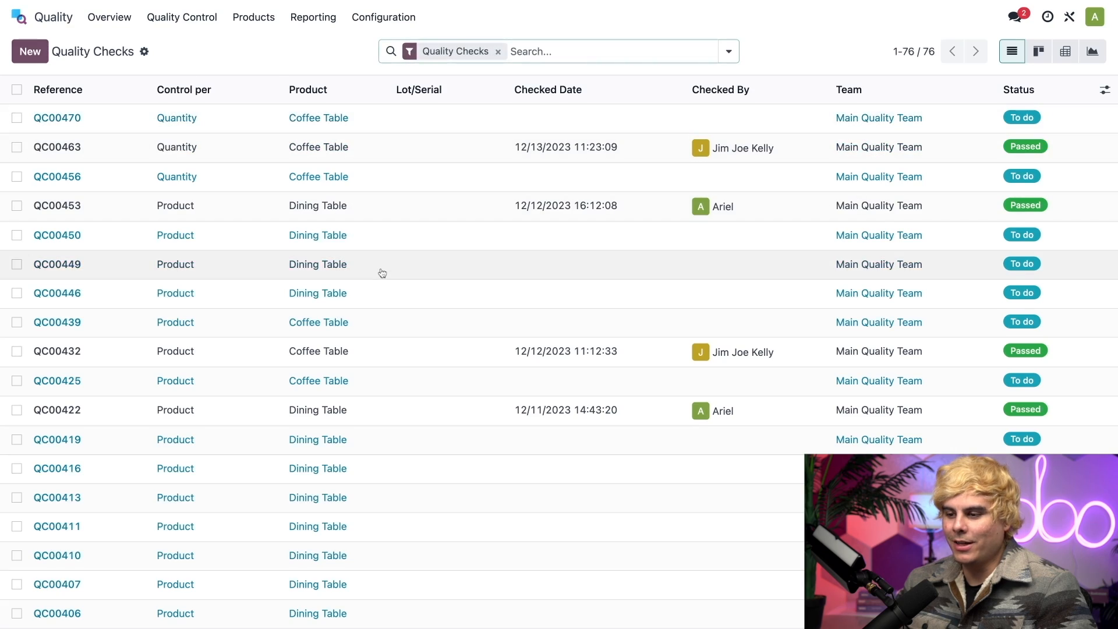
mouse_move(317, 293)
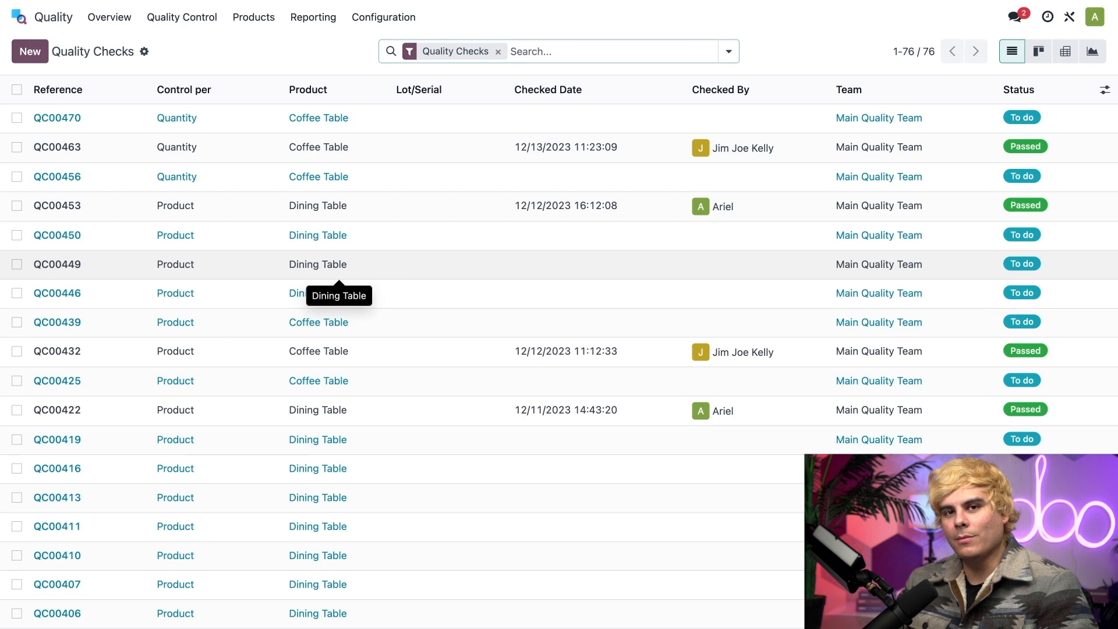
click(181, 18)
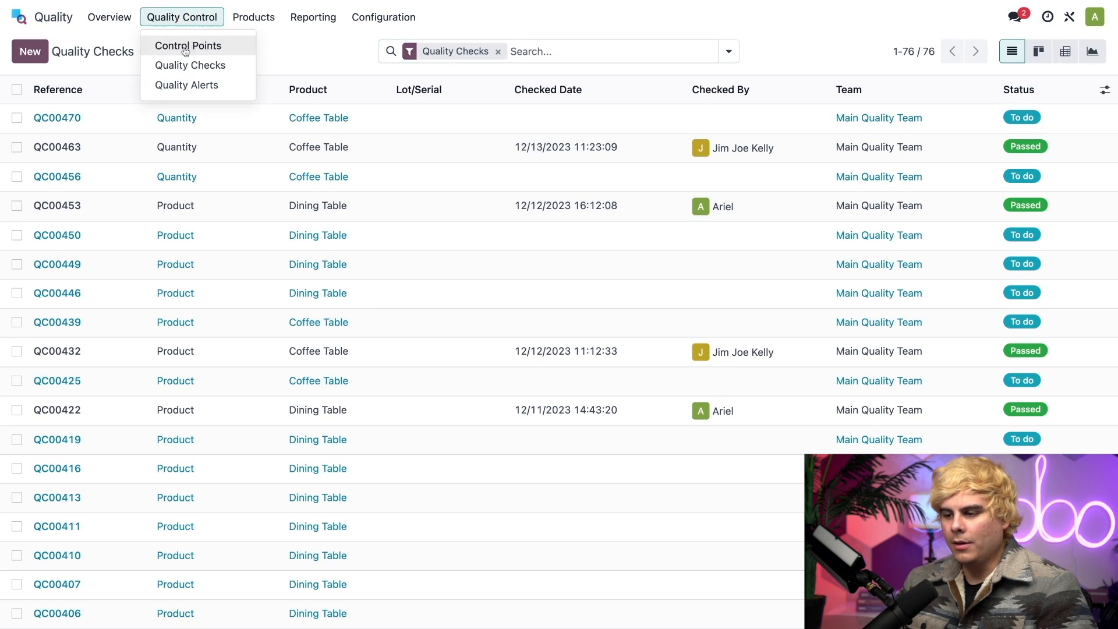
click(186, 85)
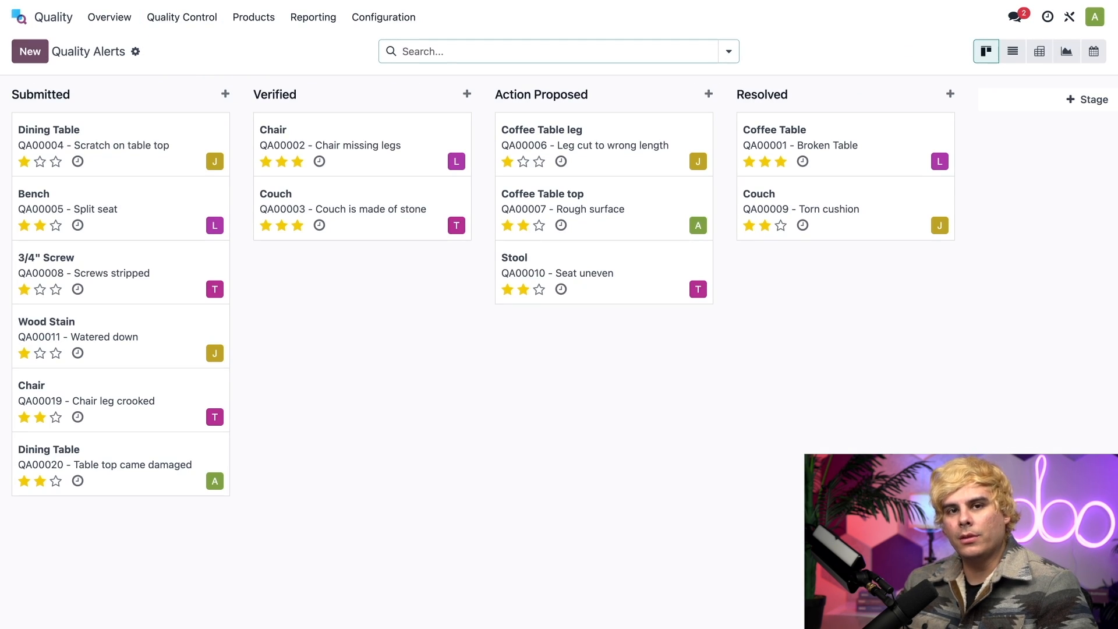
mouse_move(219, 63)
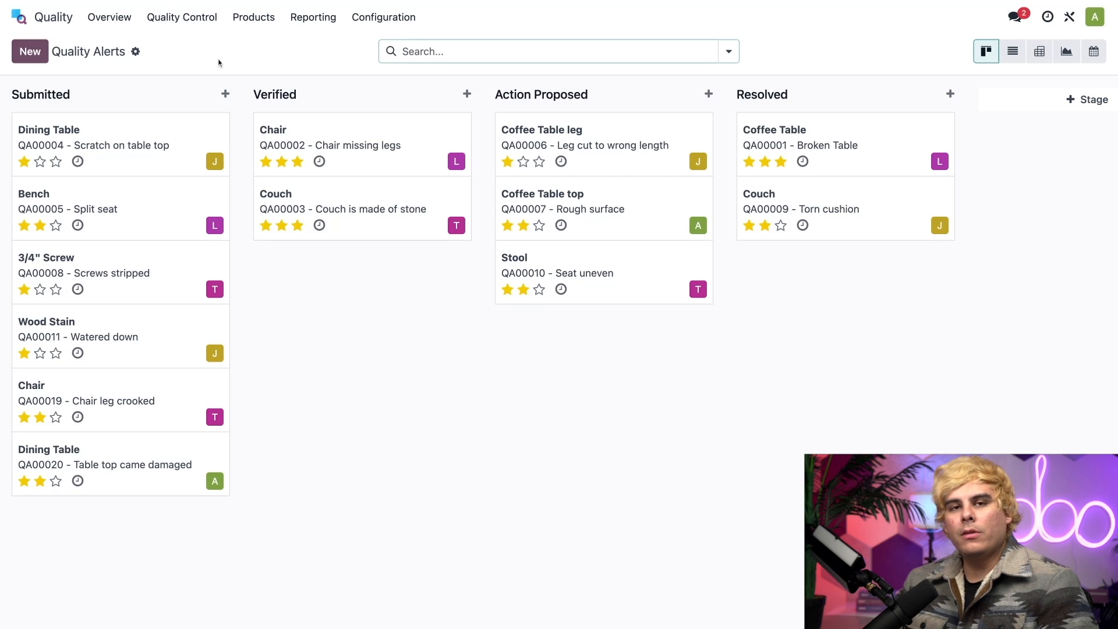
- List the control points: Assemble Table Check for Dining Table and TEST for Coffee Table
click(182, 16)
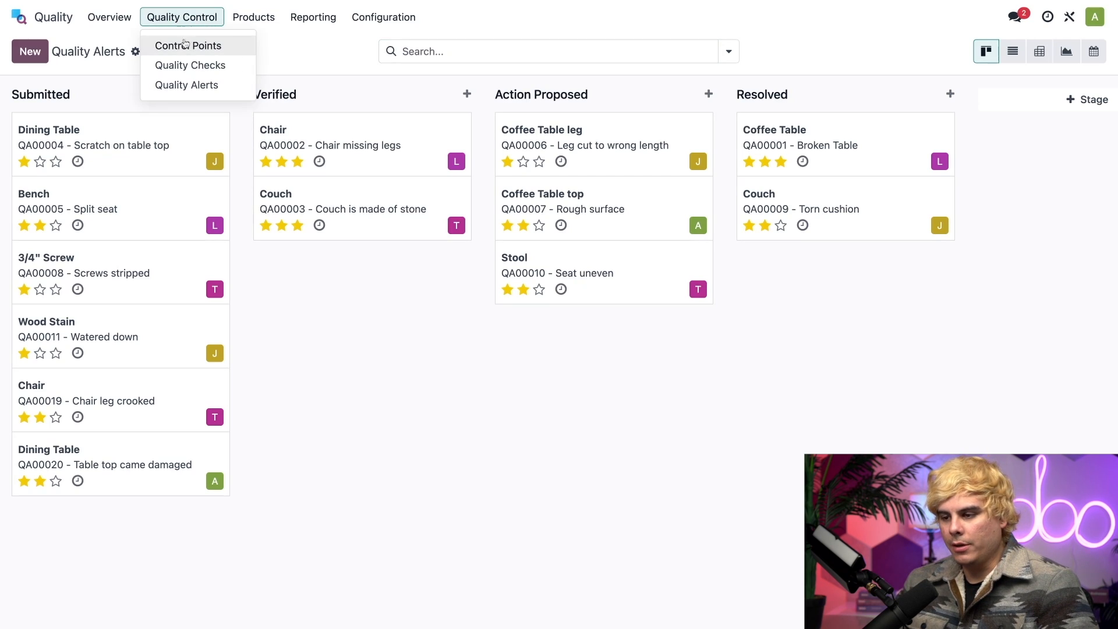
click(188, 45)
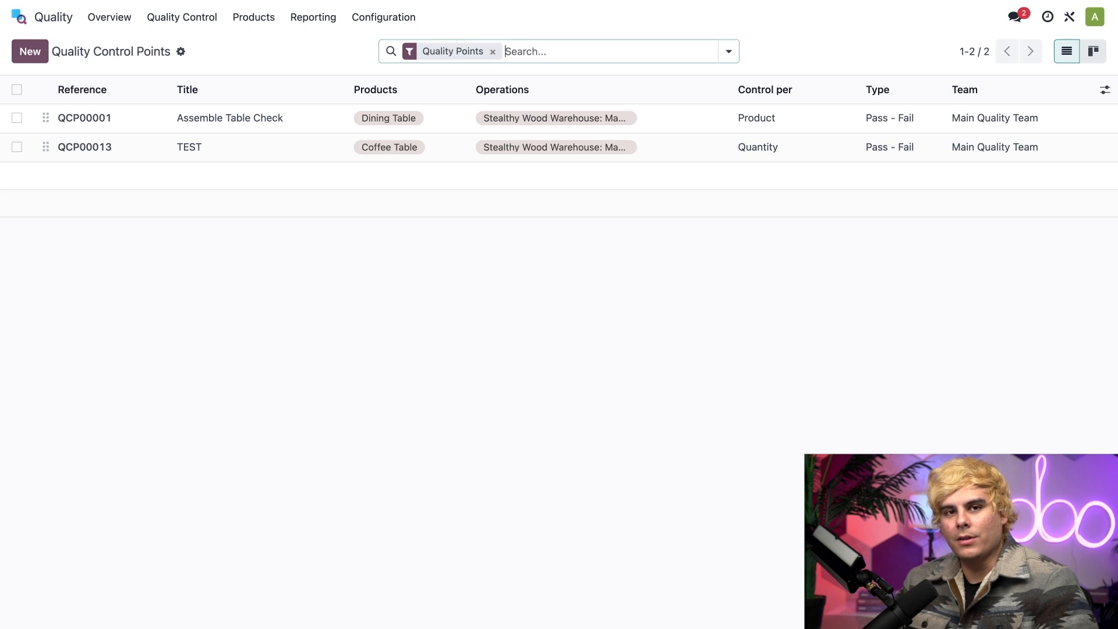
mouse_move(342, 236)
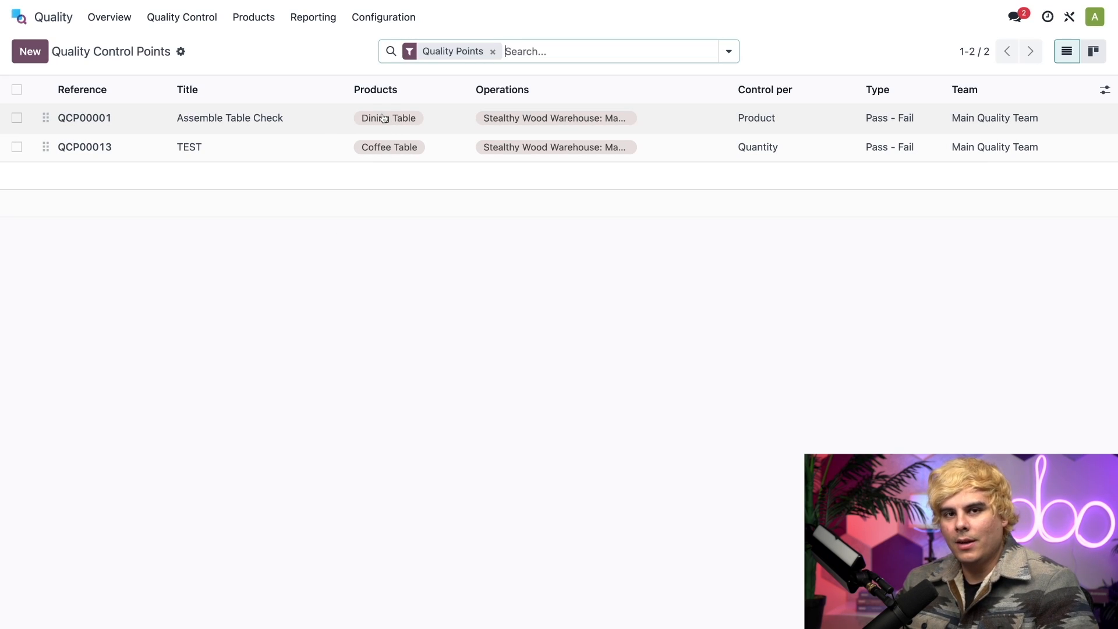
mouse_move(383, 118)
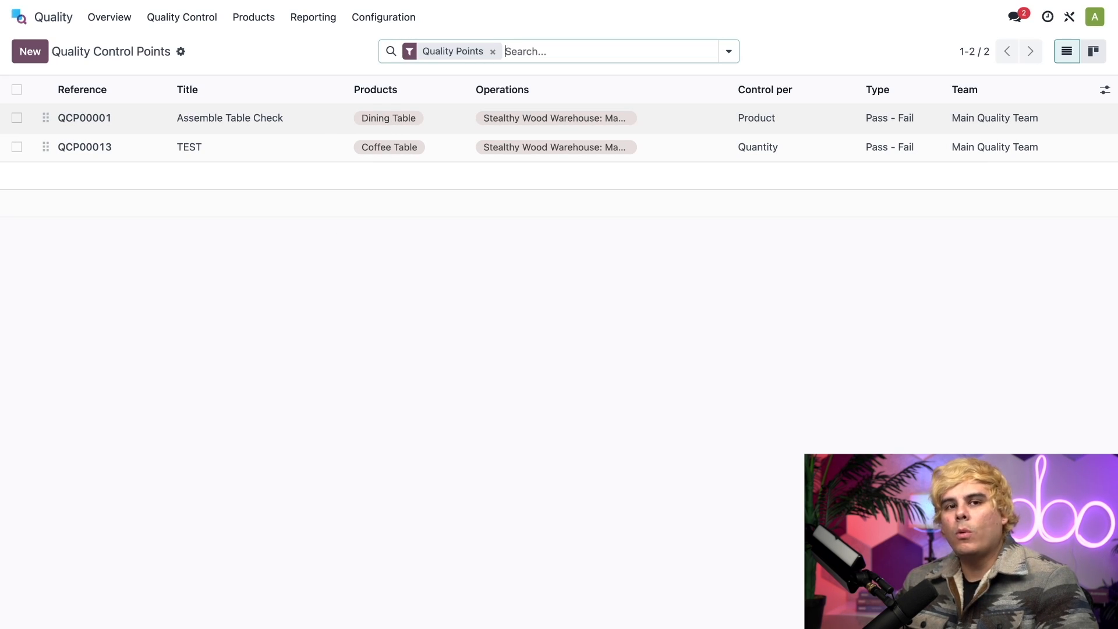
mouse_move(551, 126)
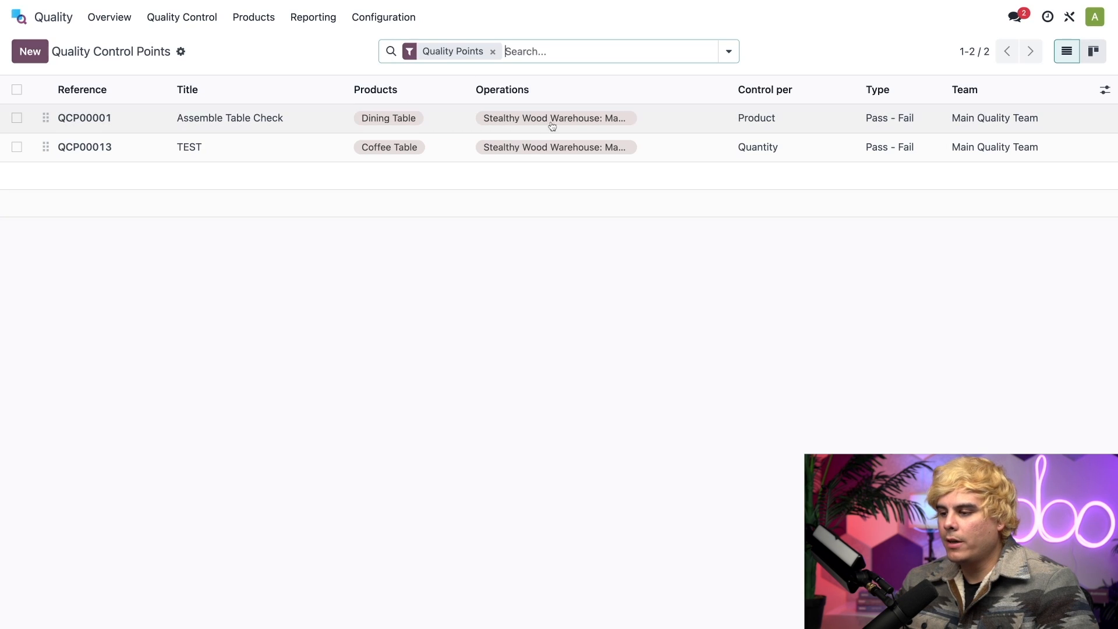
mouse_move(589, 129)
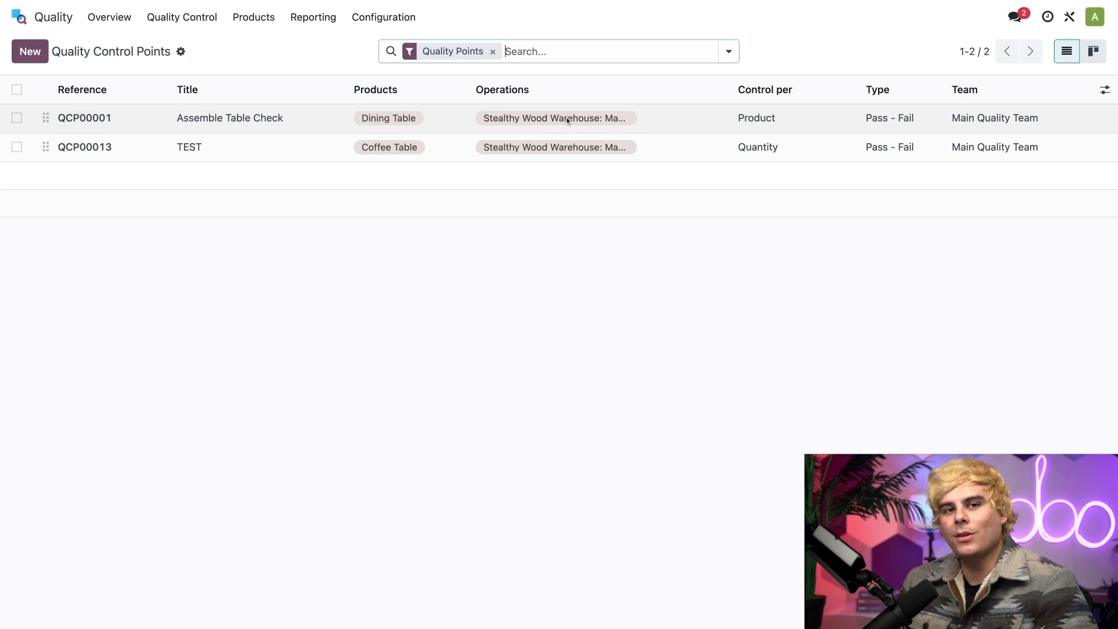
mouse_move(565, 122)
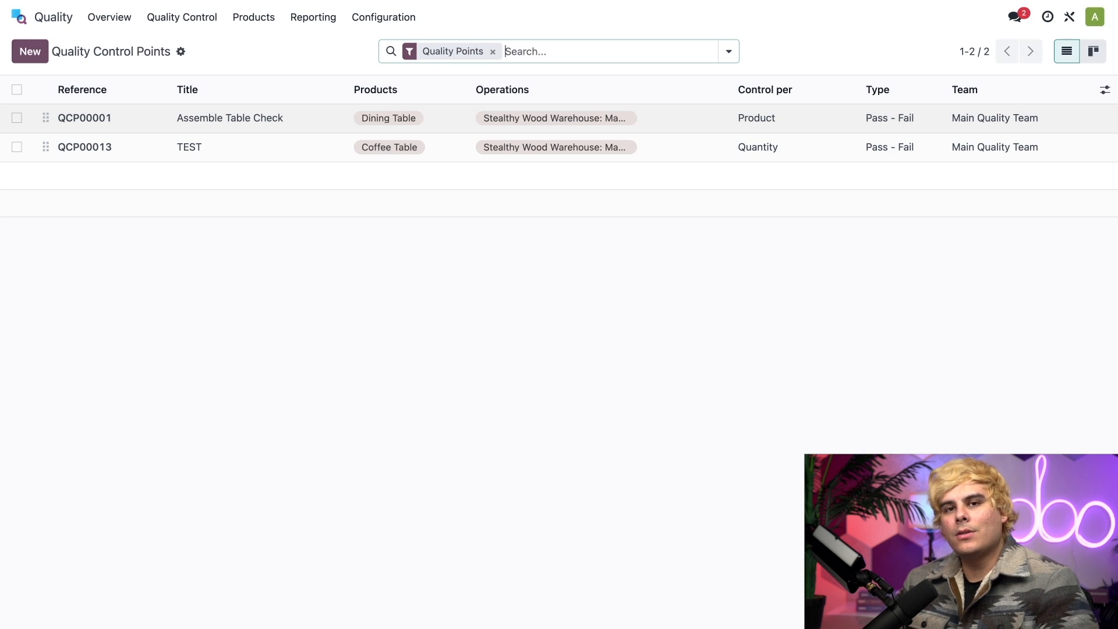
- Go to the manufacturing orders in the Manufacturing app
click(20, 17)
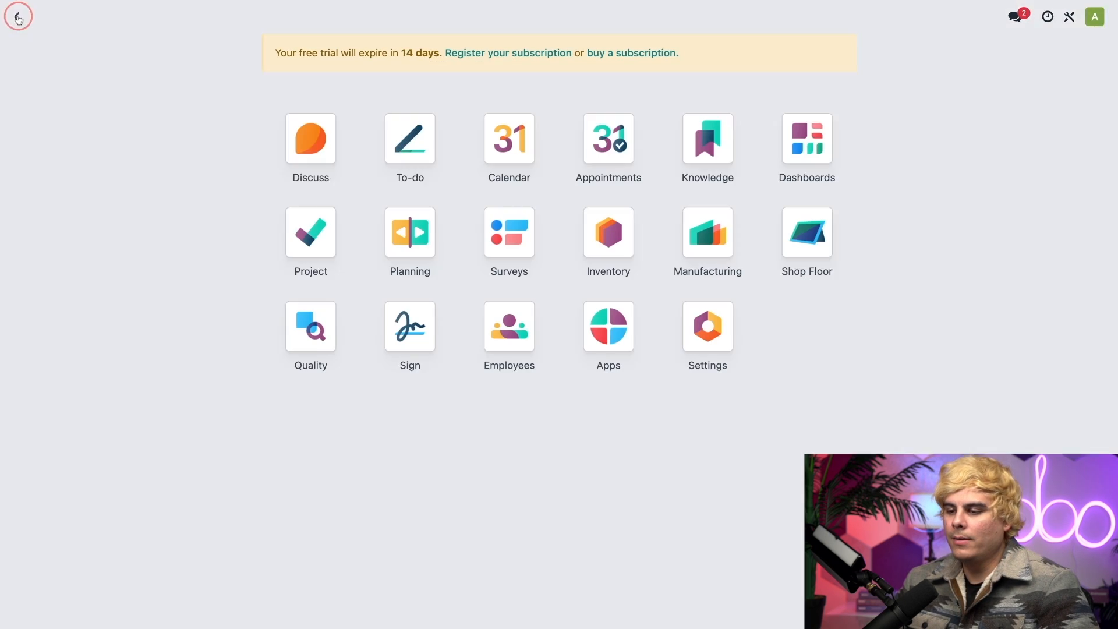
click(707, 230)
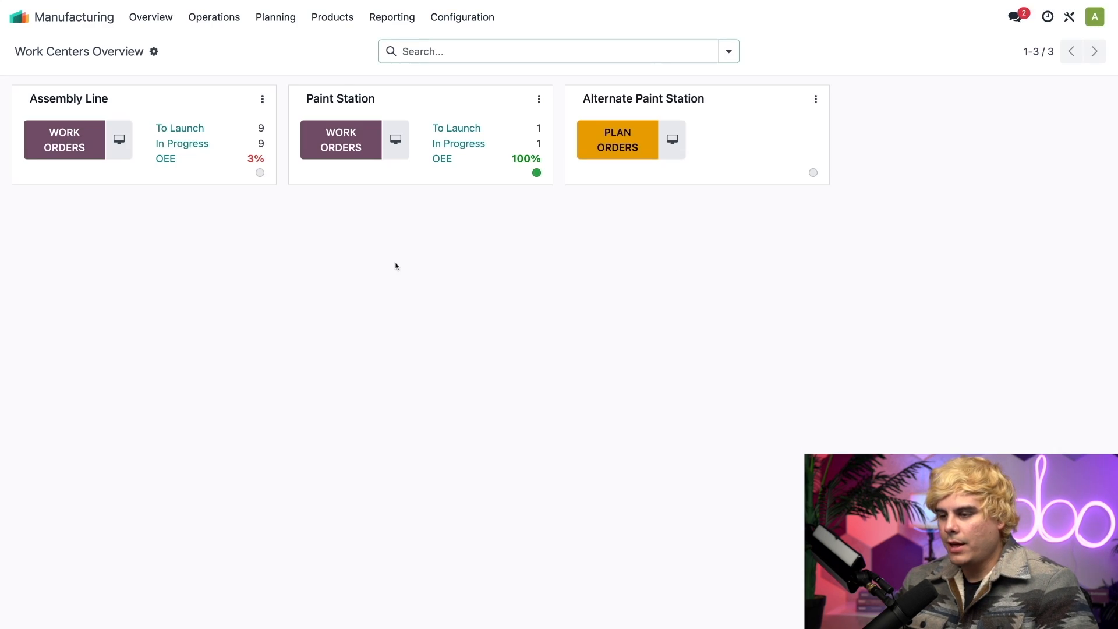
click(214, 18)
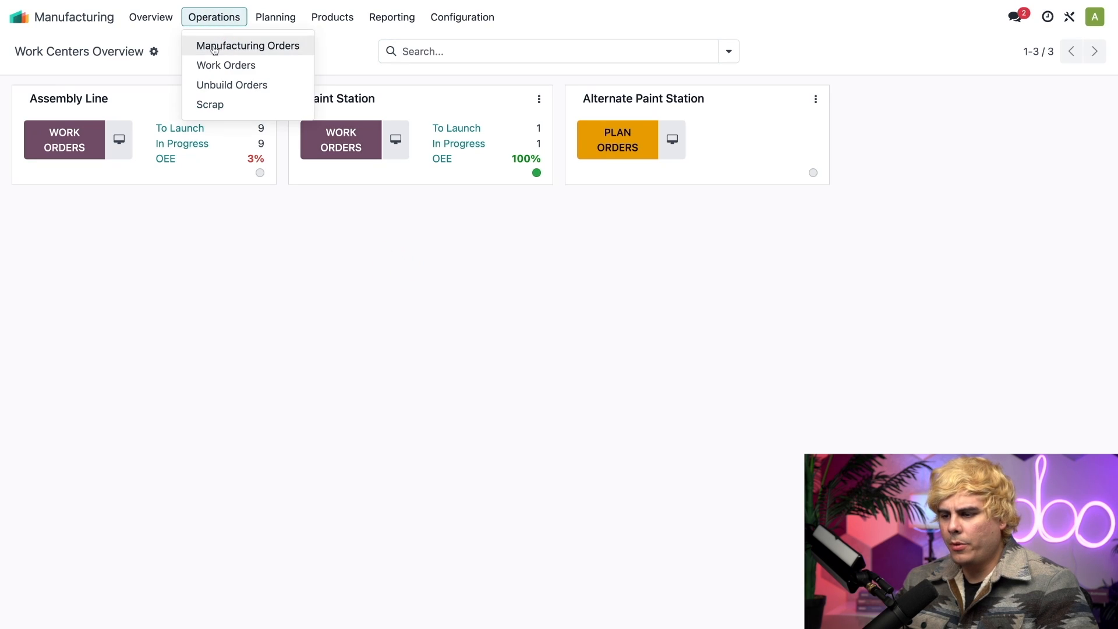
click(247, 46)
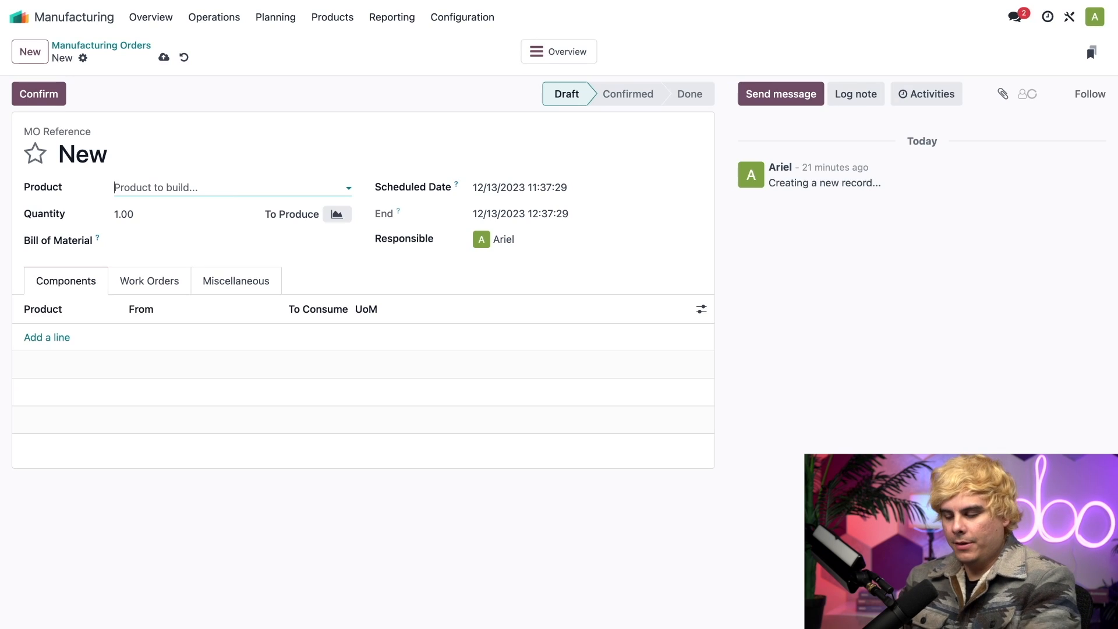
- Set Dining Table as the product on WH/MO/00114 and confirm the order
text(dining)
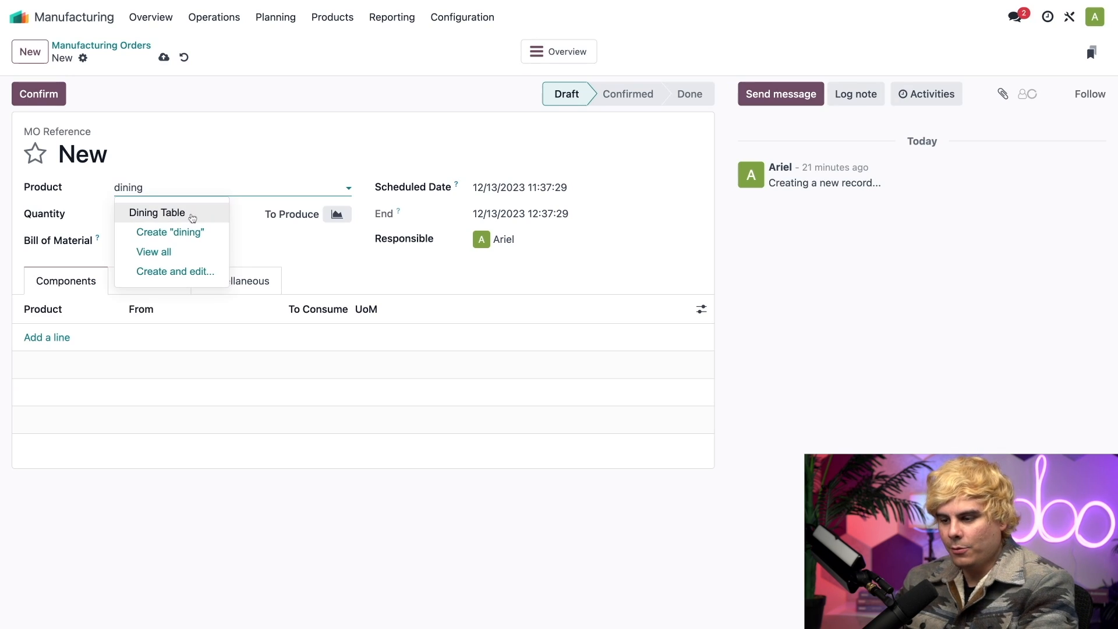
click(158, 212)
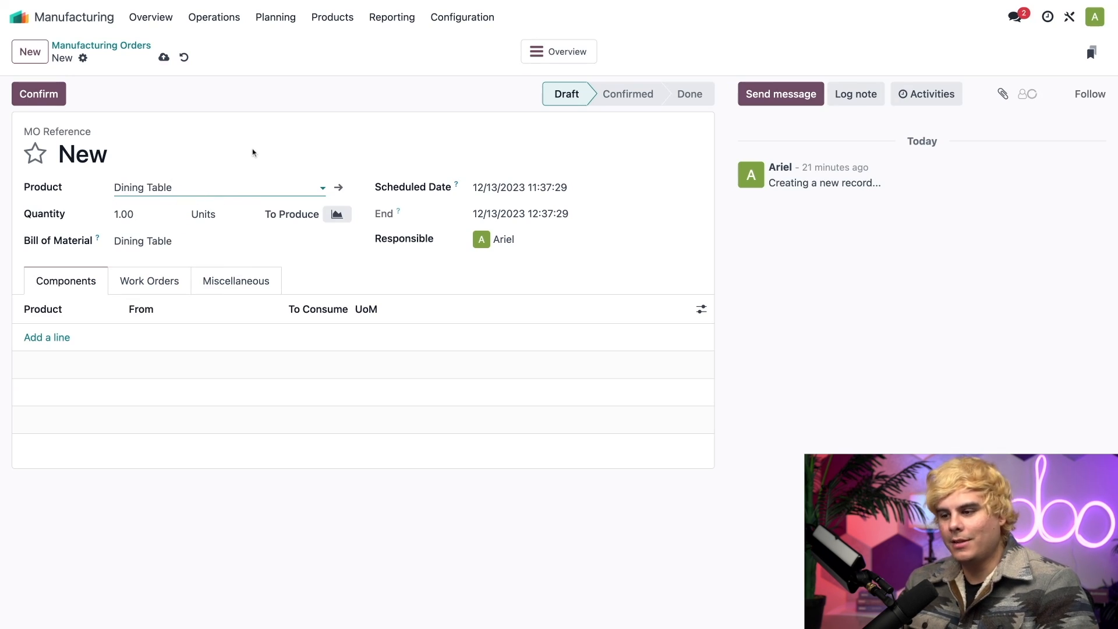
click(38, 93)
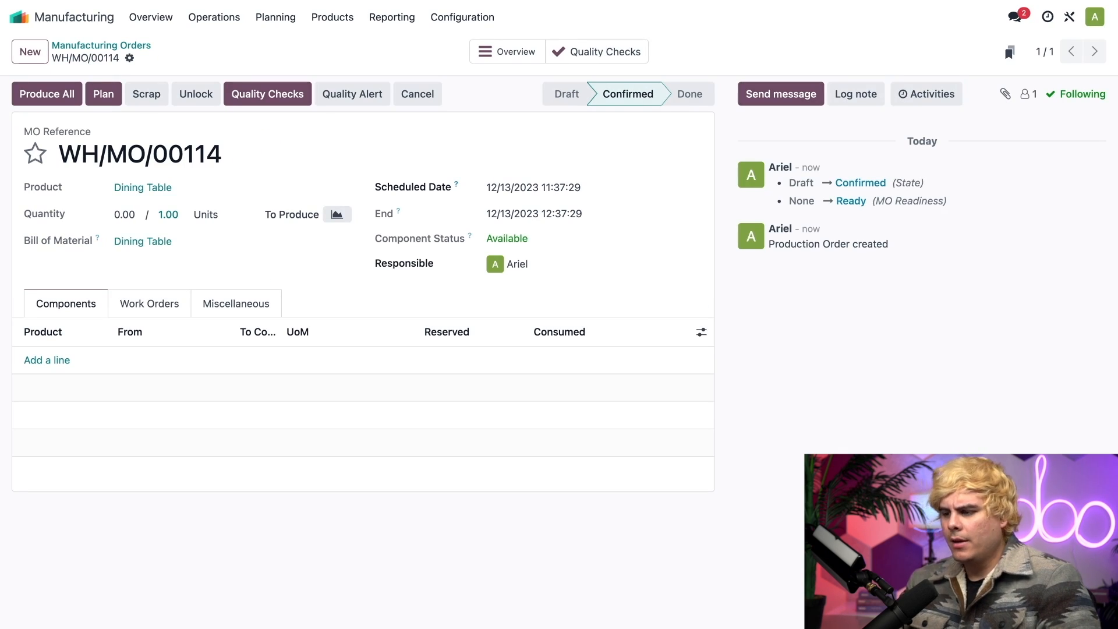
mouse_move(497, 109)
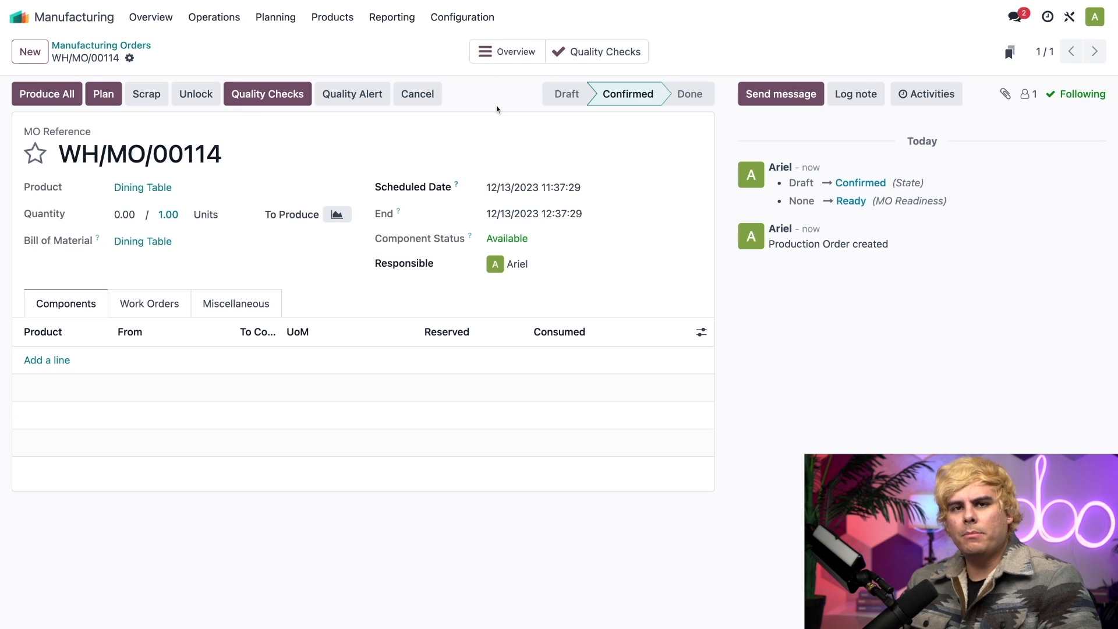
mouse_move(295, 118)
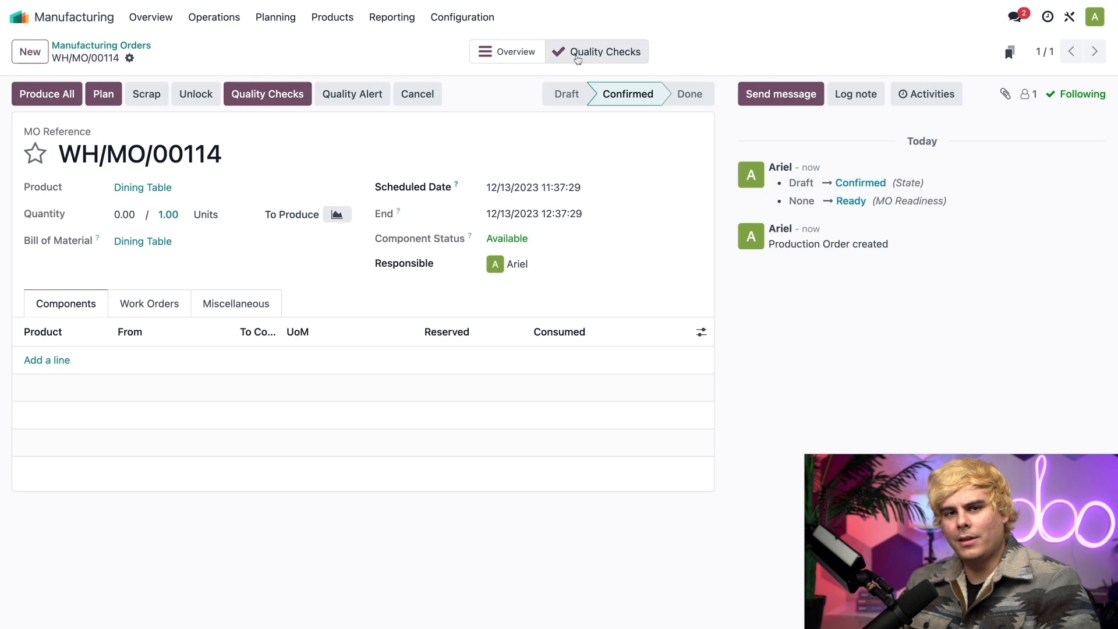
mouse_move(480, 106)
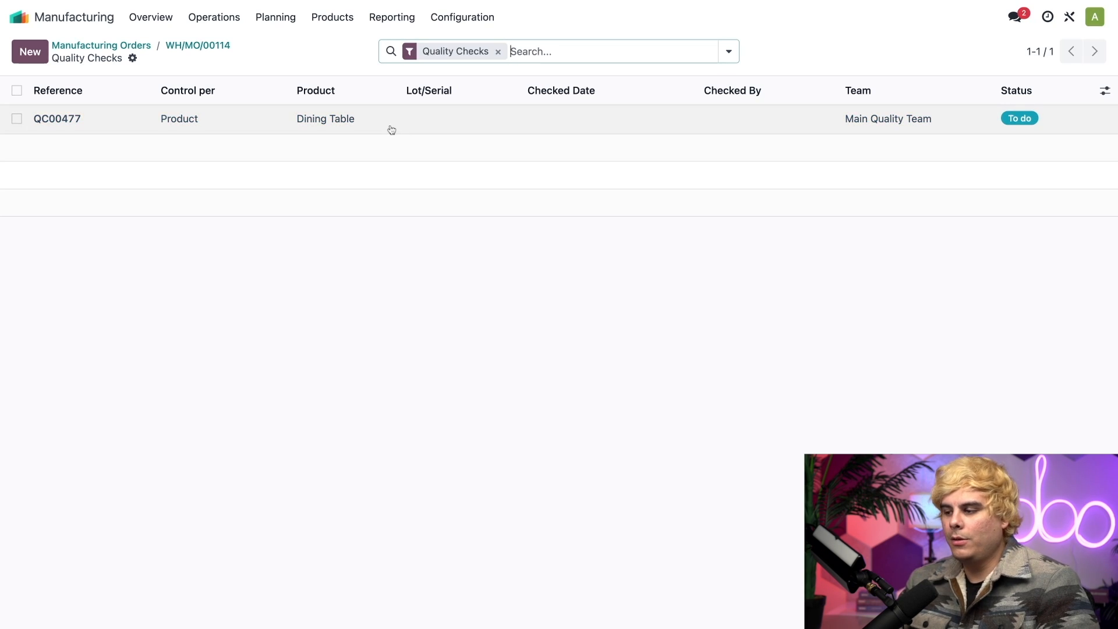
mouse_move(325, 119)
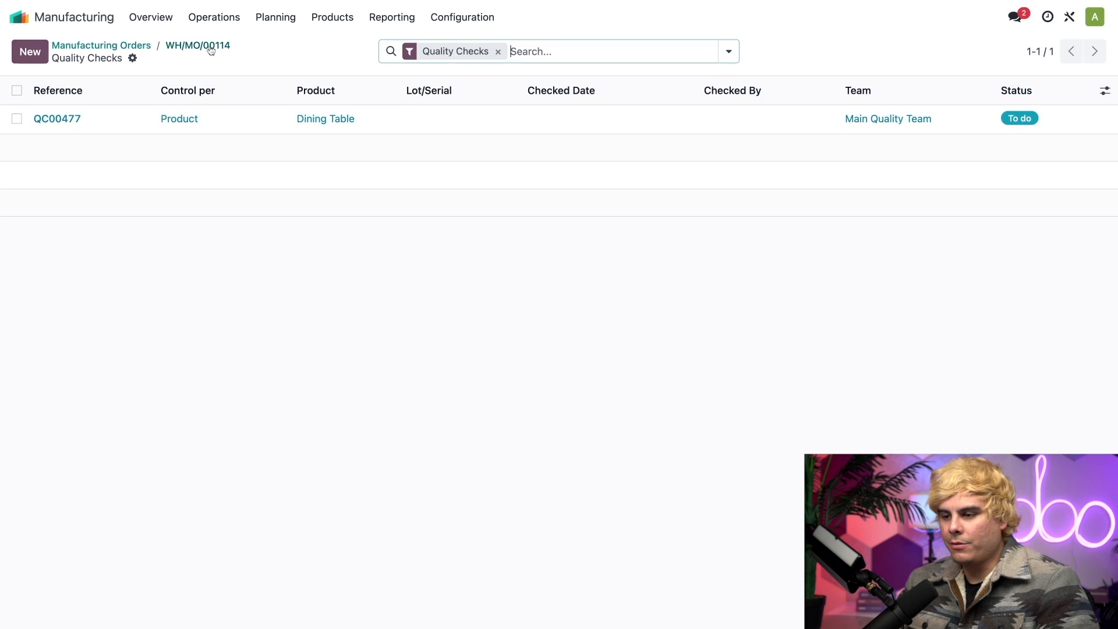
- Return to WH/MO/00114 and bring up its pending Assemble Table Check QC00477
click(197, 46)
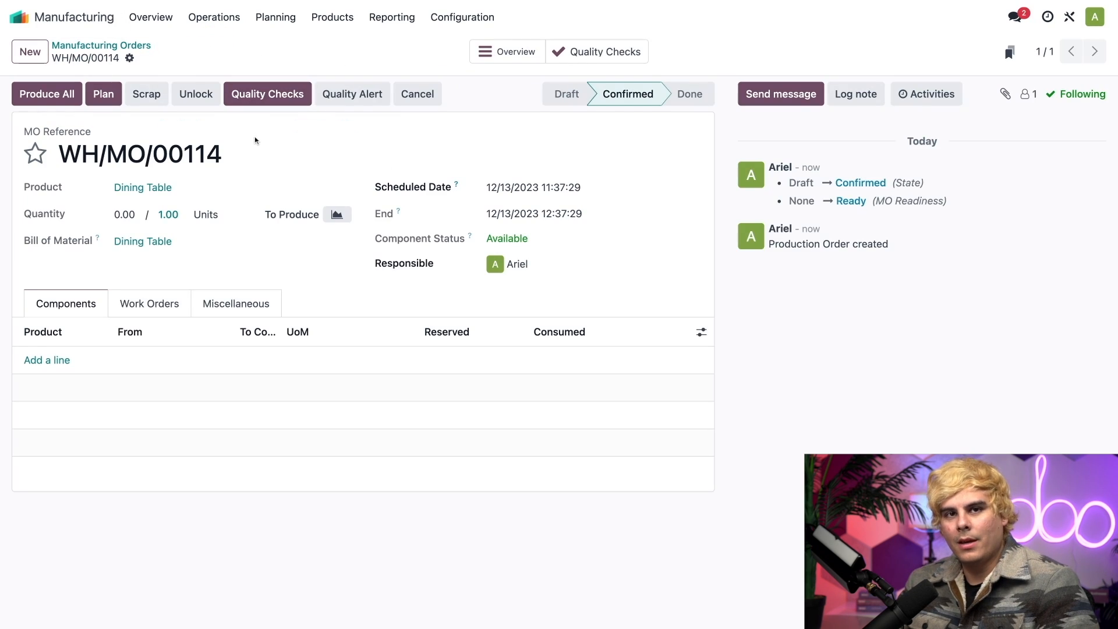
mouse_move(281, 120)
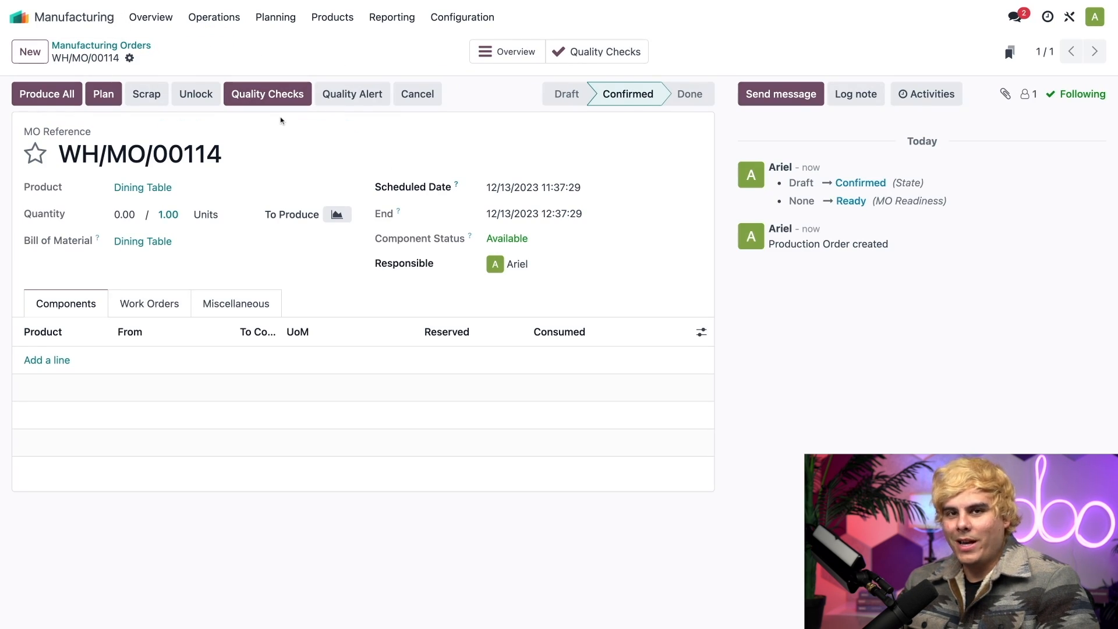
click(268, 93)
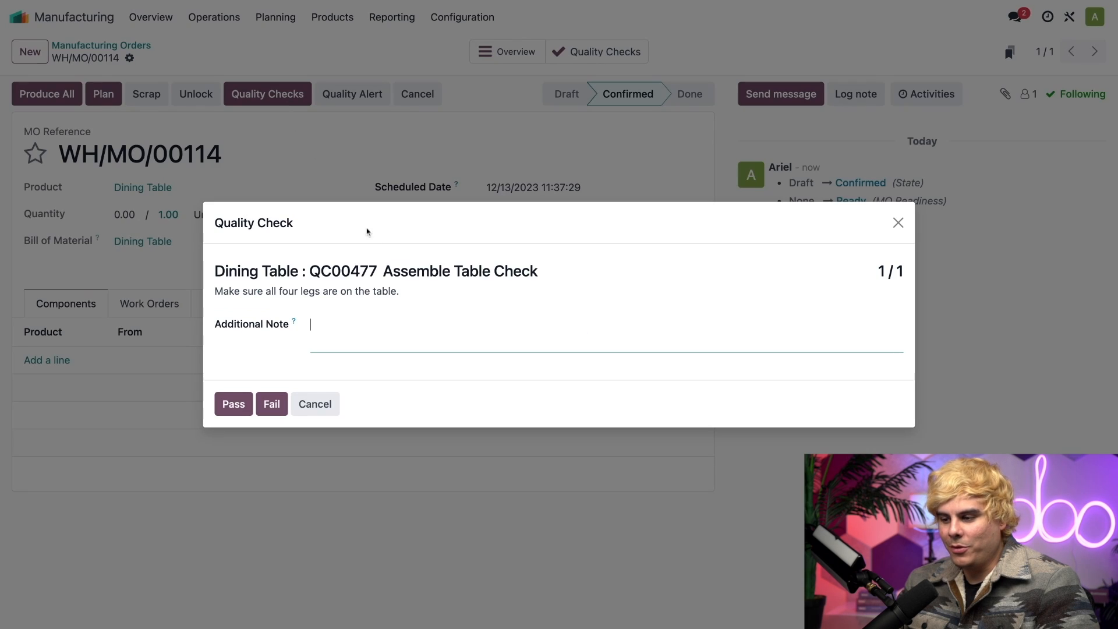
mouse_move(383, 259)
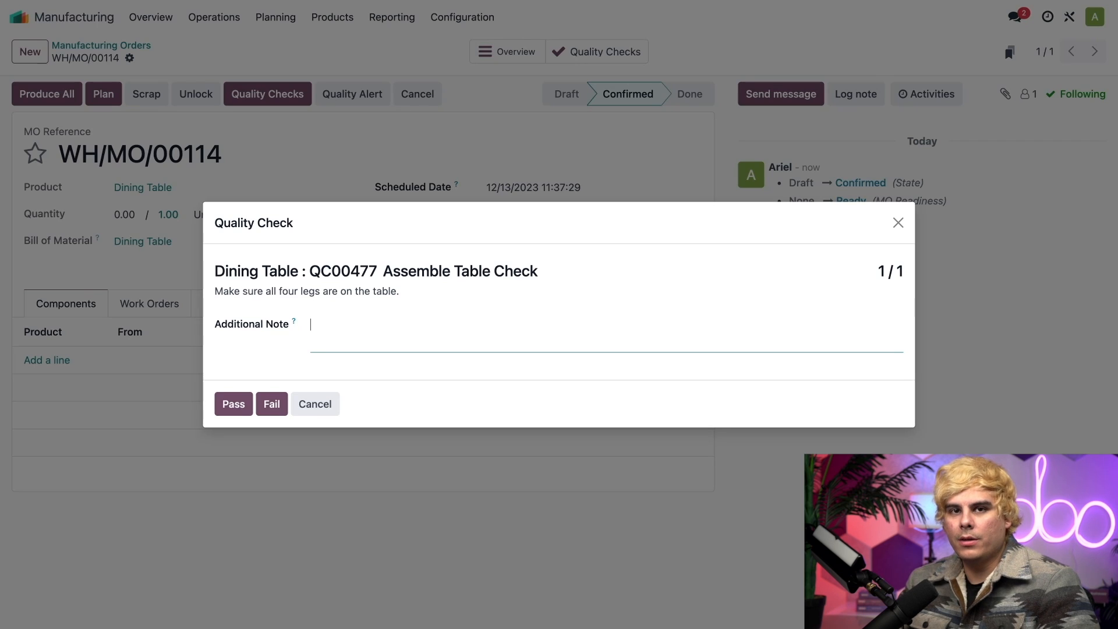
mouse_move(404, 263)
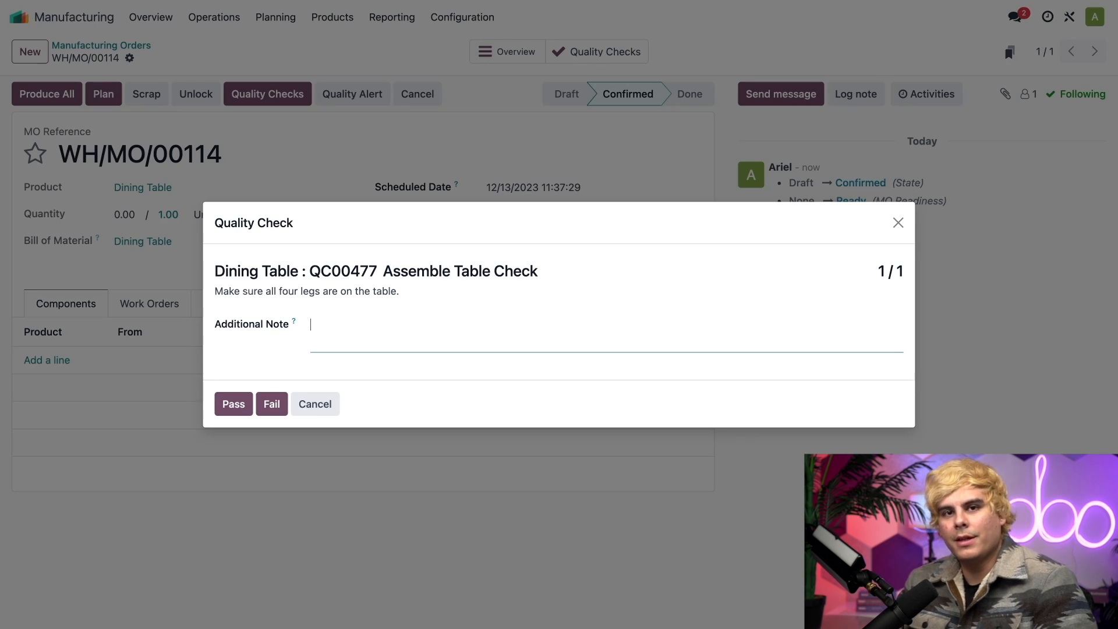
mouse_move(358, 304)
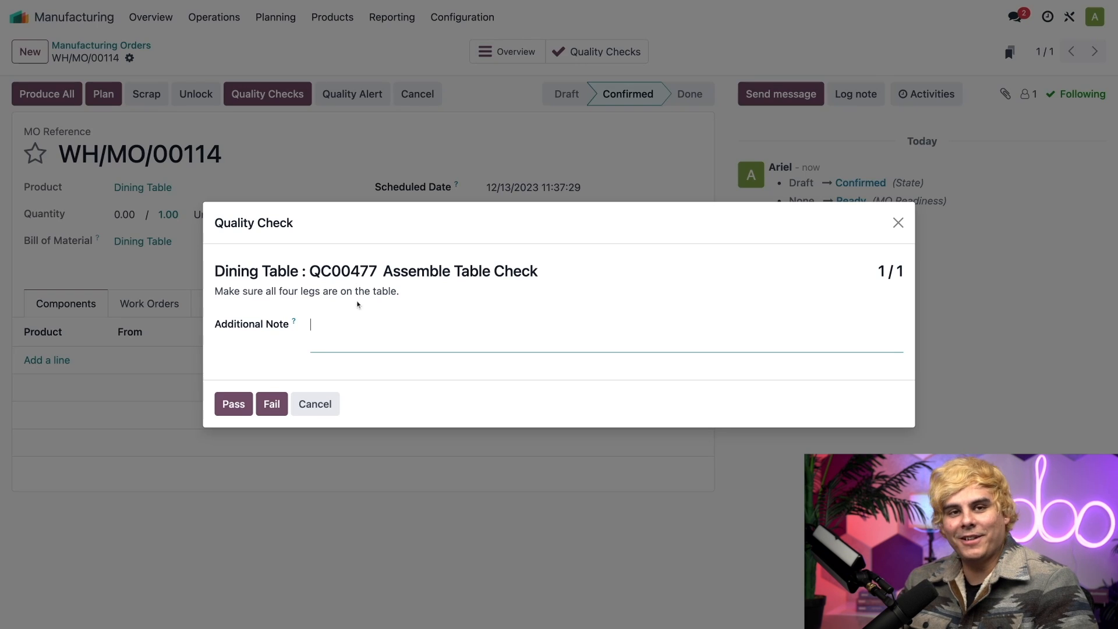
mouse_move(307, 287)
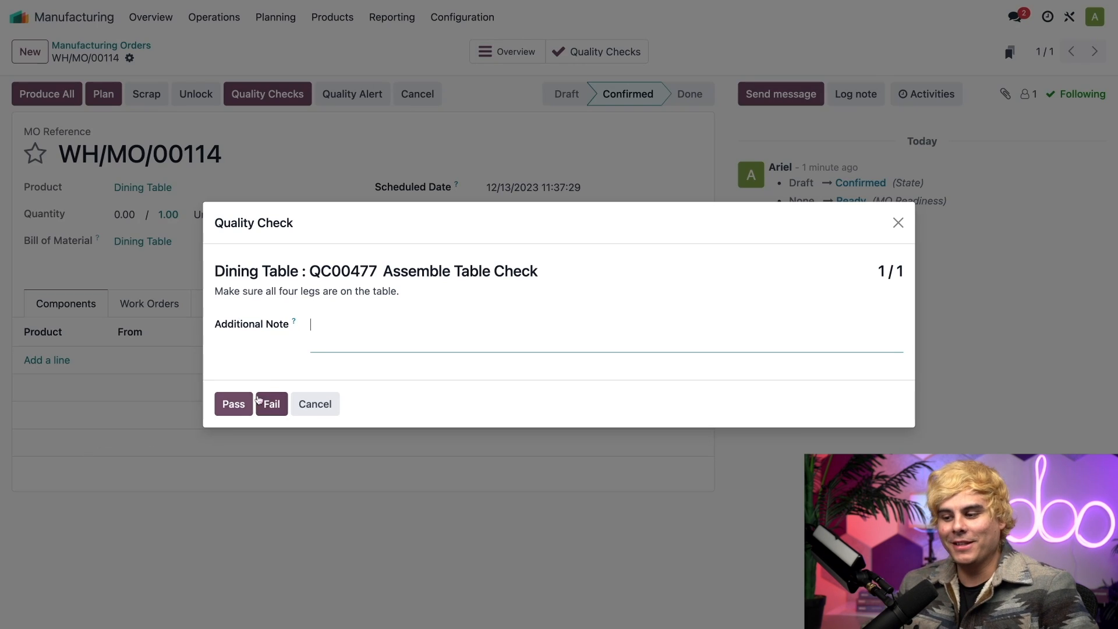
mouse_move(295, 369)
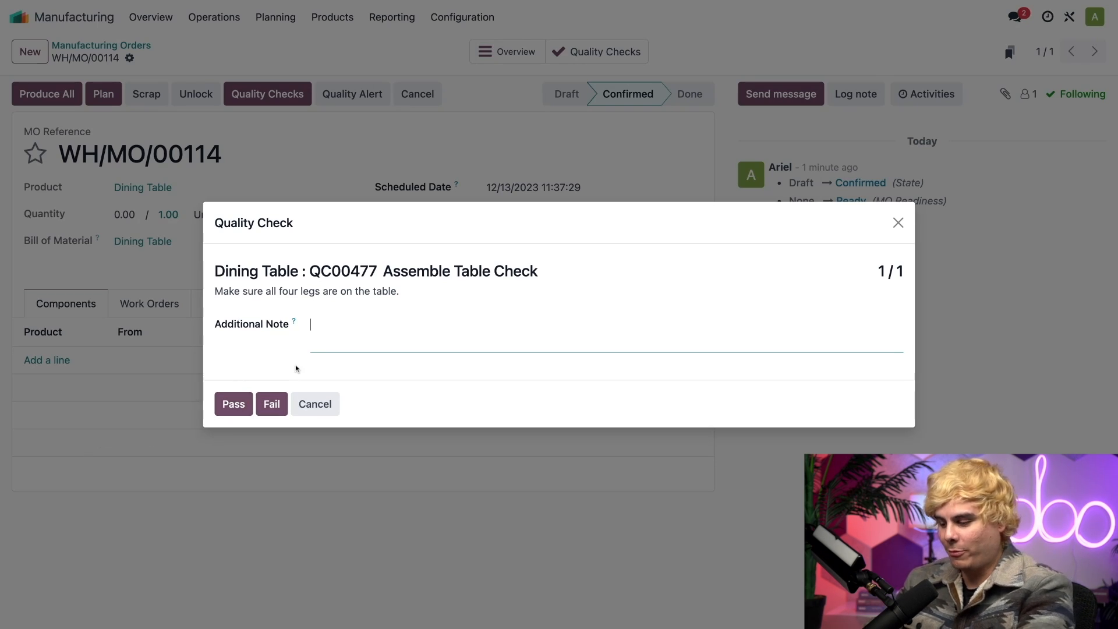
- Pass QC00477 with the additional note 'im awesome'
text(im awesome)
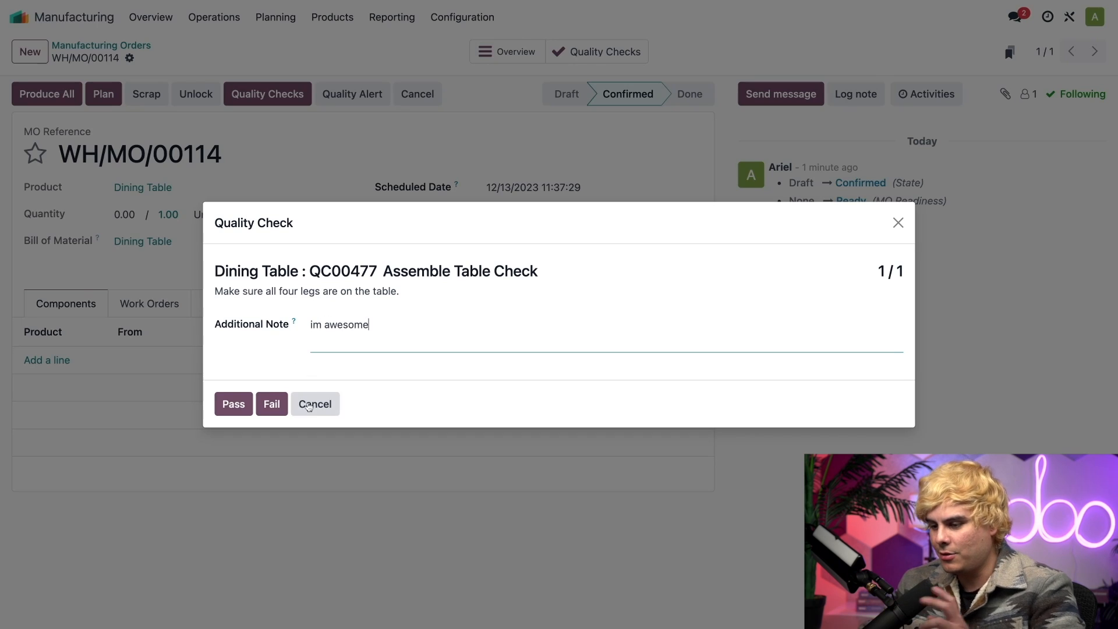
click(314, 404)
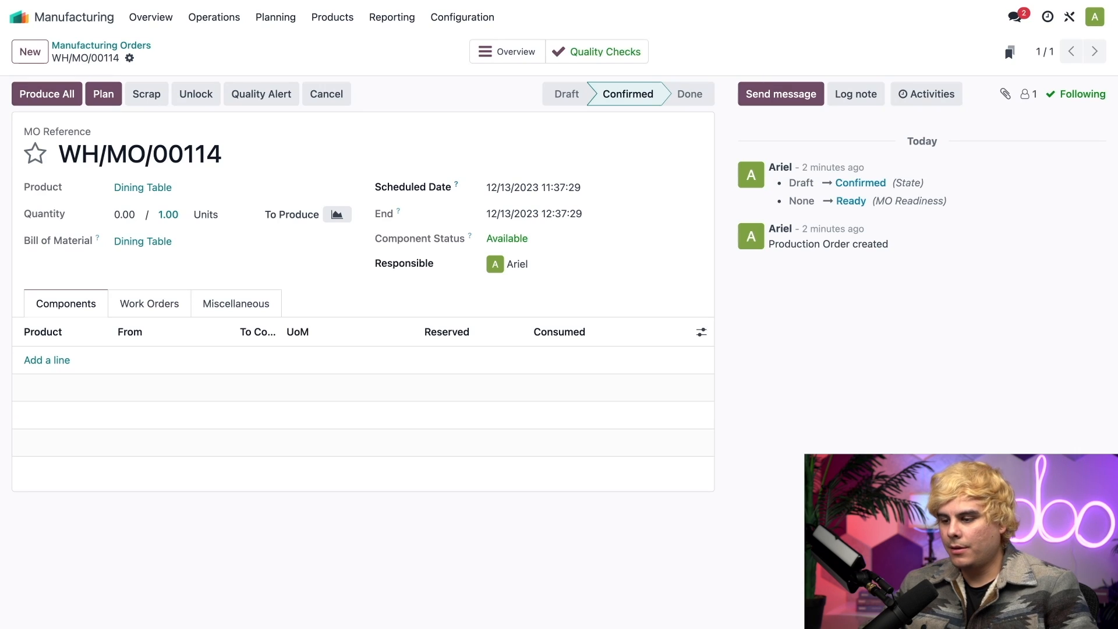
- Open the Assemble Table work order at the Assembly Line from the Work Orders list
click(149, 302)
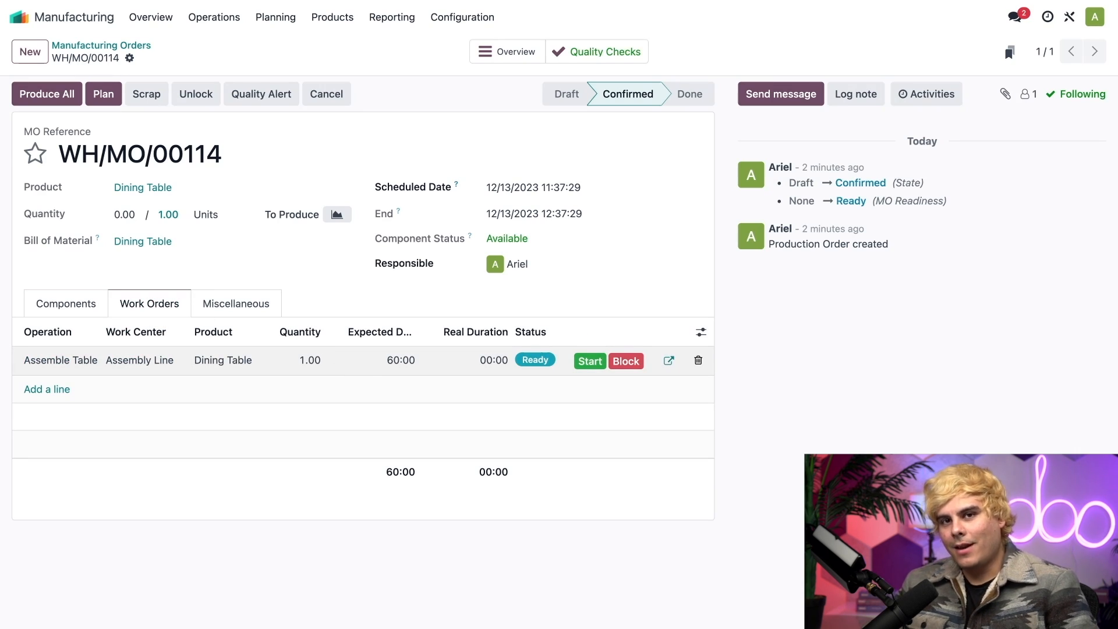
mouse_move(390, 376)
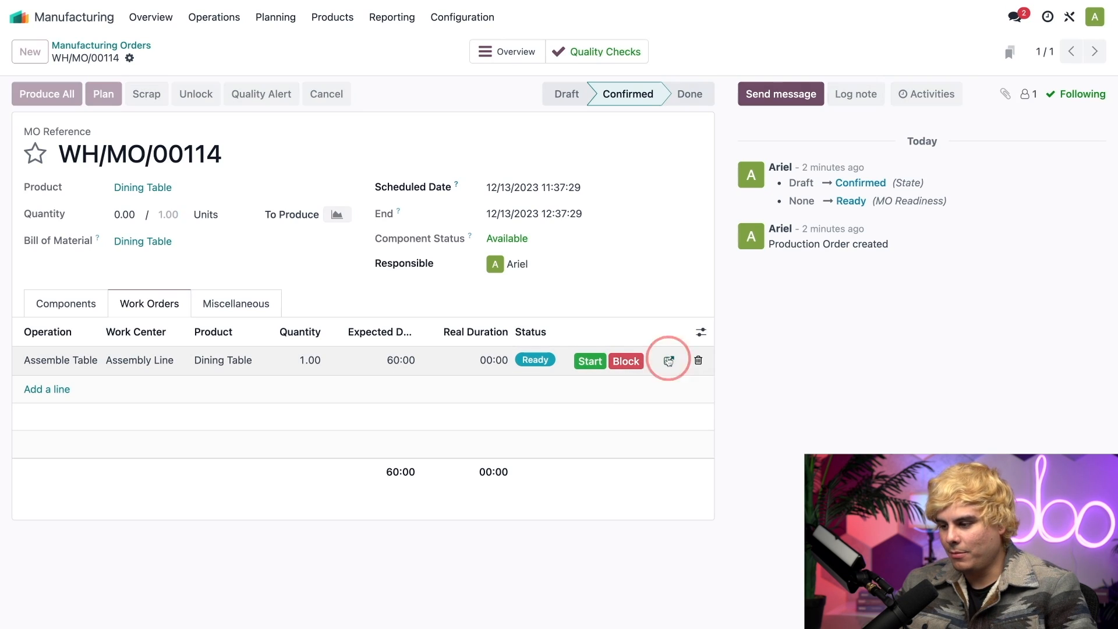
click(666, 359)
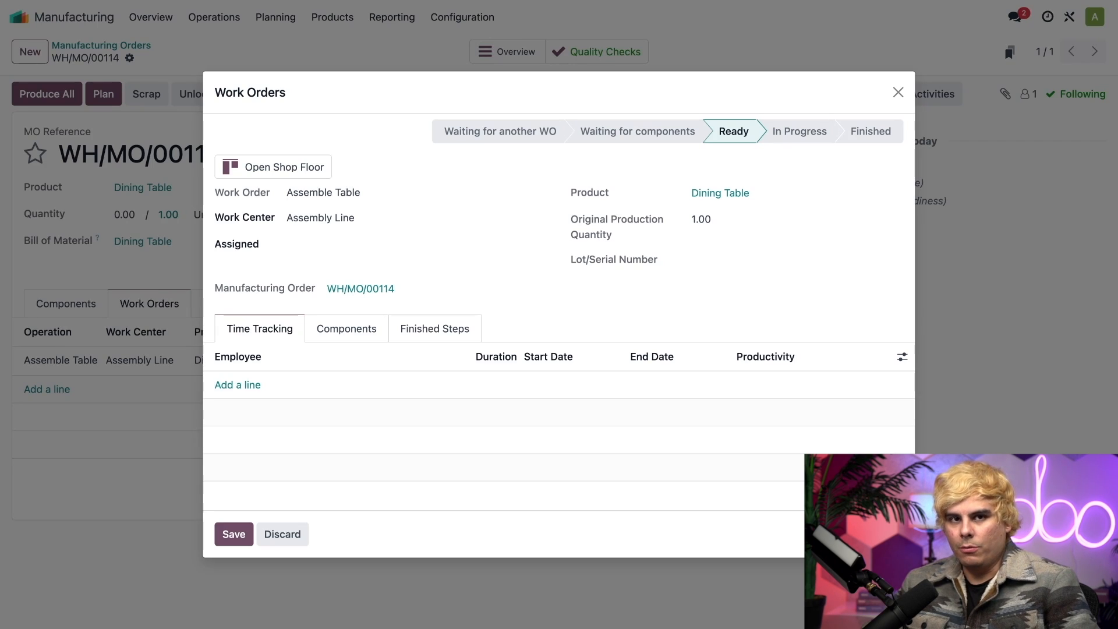
mouse_move(381, 156)
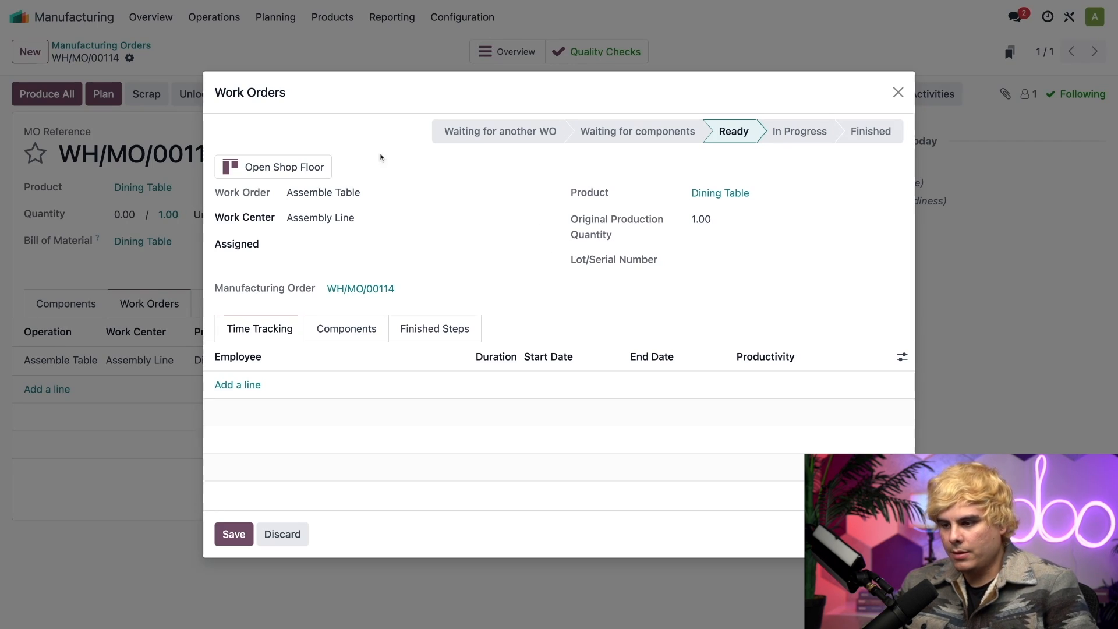
- Open WH/MO/00114's Assemble Table work order in Shop Floor
click(273, 166)
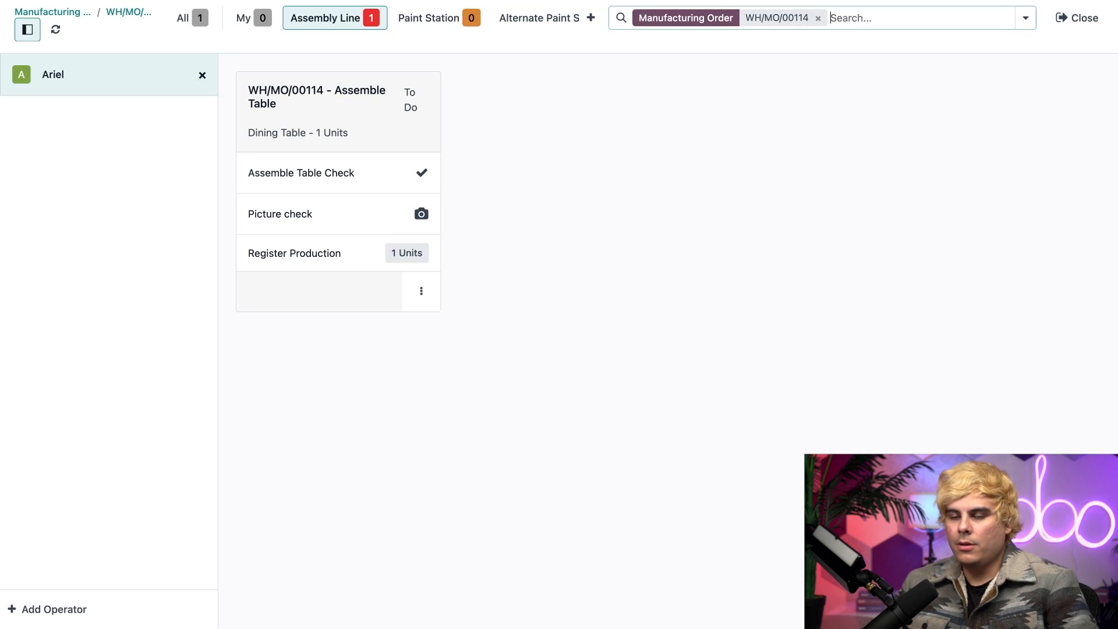
mouse_move(567, 215)
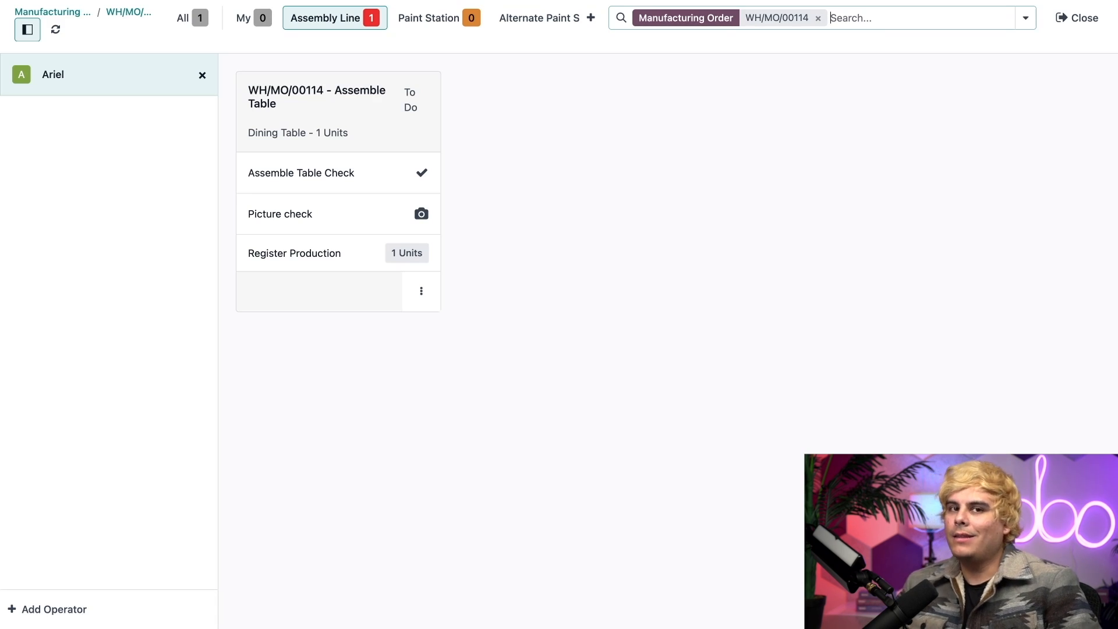
mouse_move(470, 191)
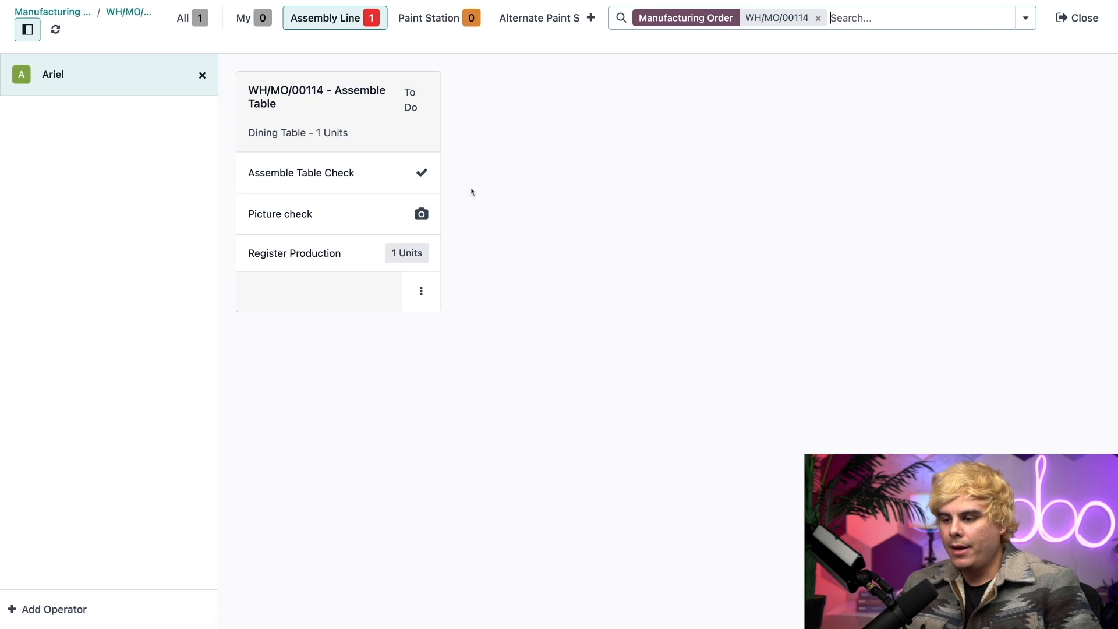
mouse_move(410, 178)
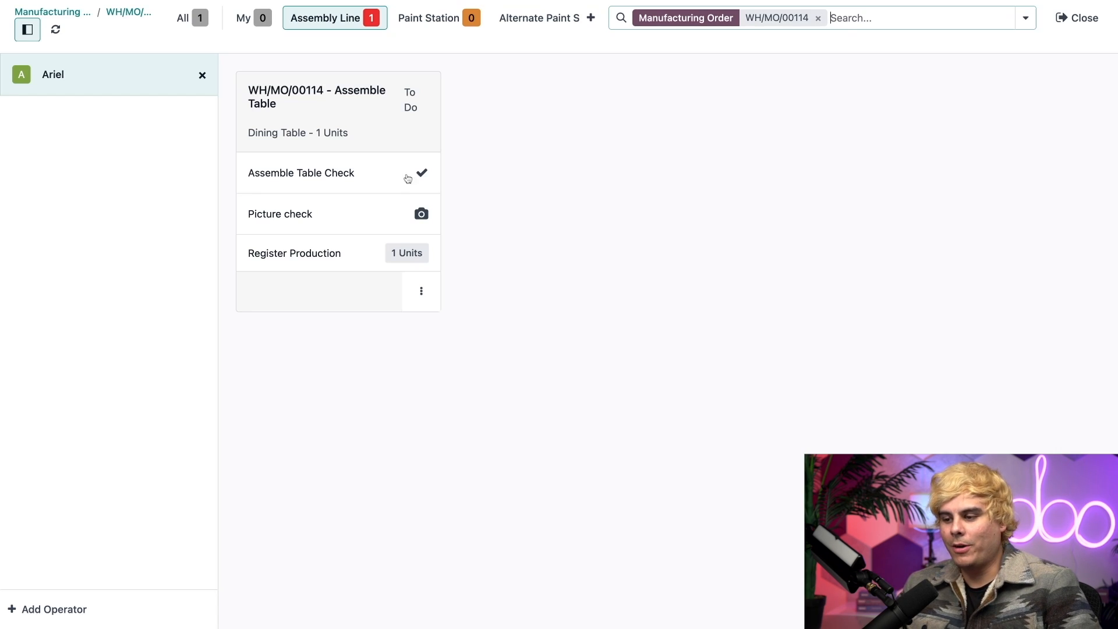
mouse_move(457, 252)
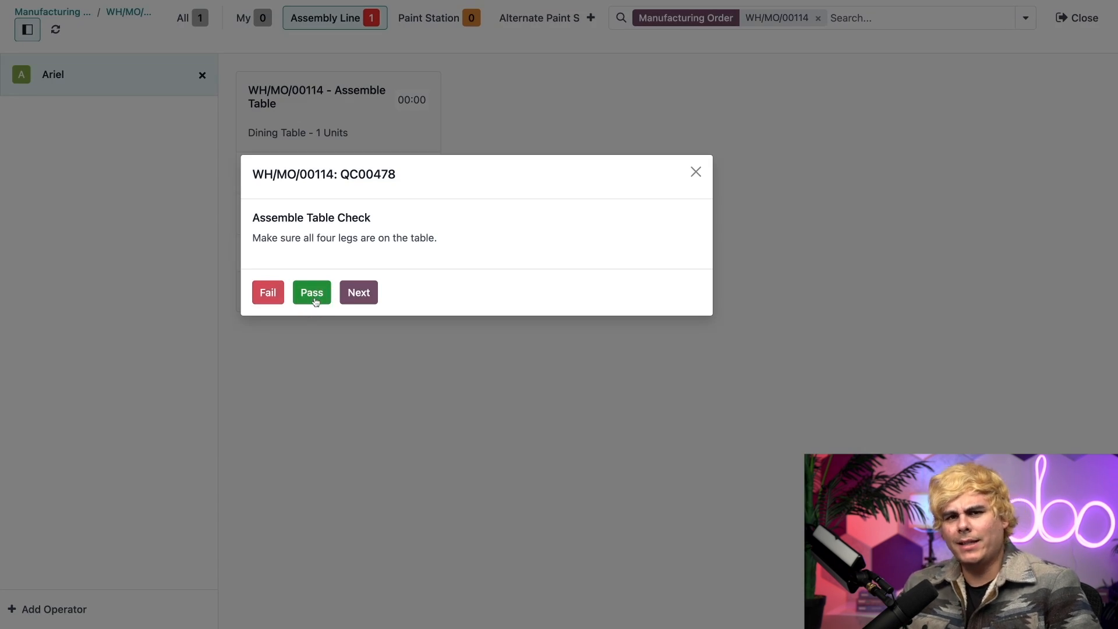
- Pass the Assemble Table Check step on the Shop Floor card
click(311, 292)
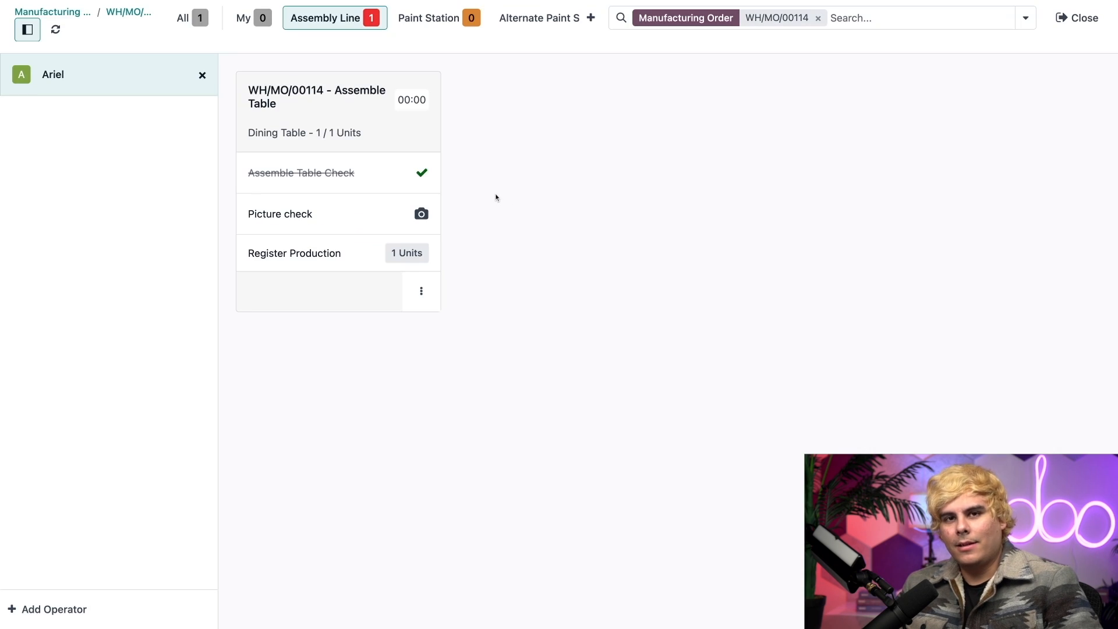
mouse_move(347, 178)
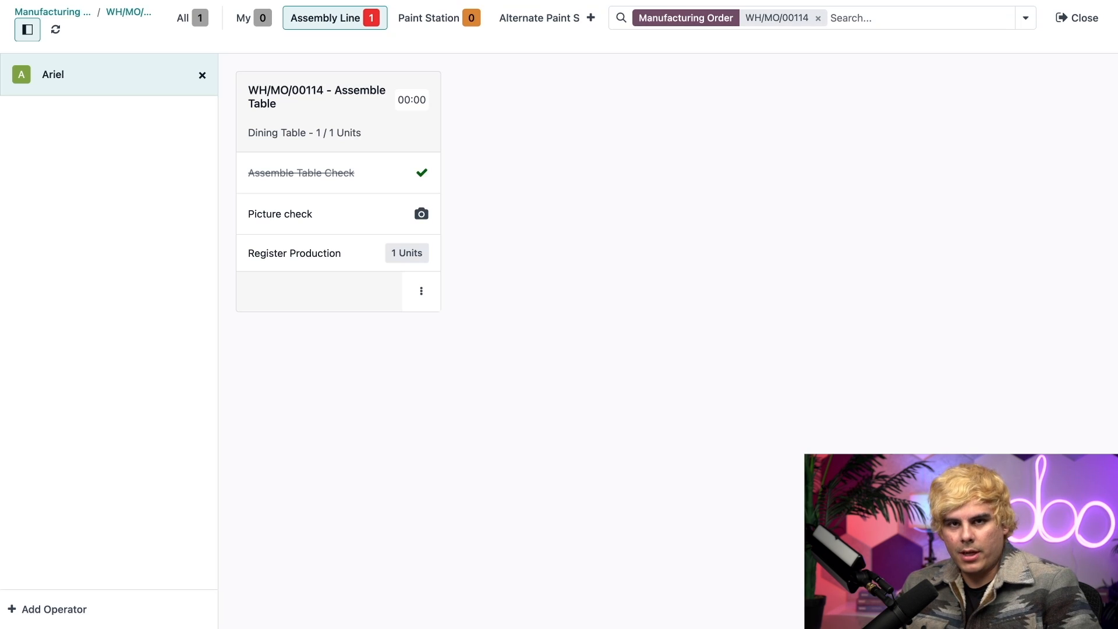
mouse_move(310, 214)
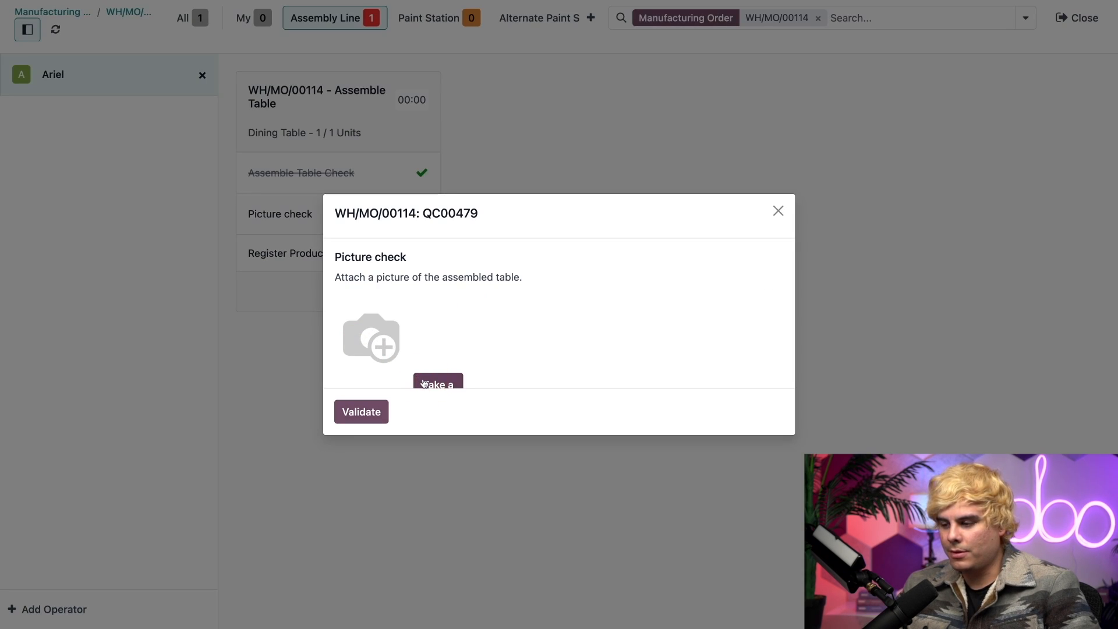
mouse_move(599, 337)
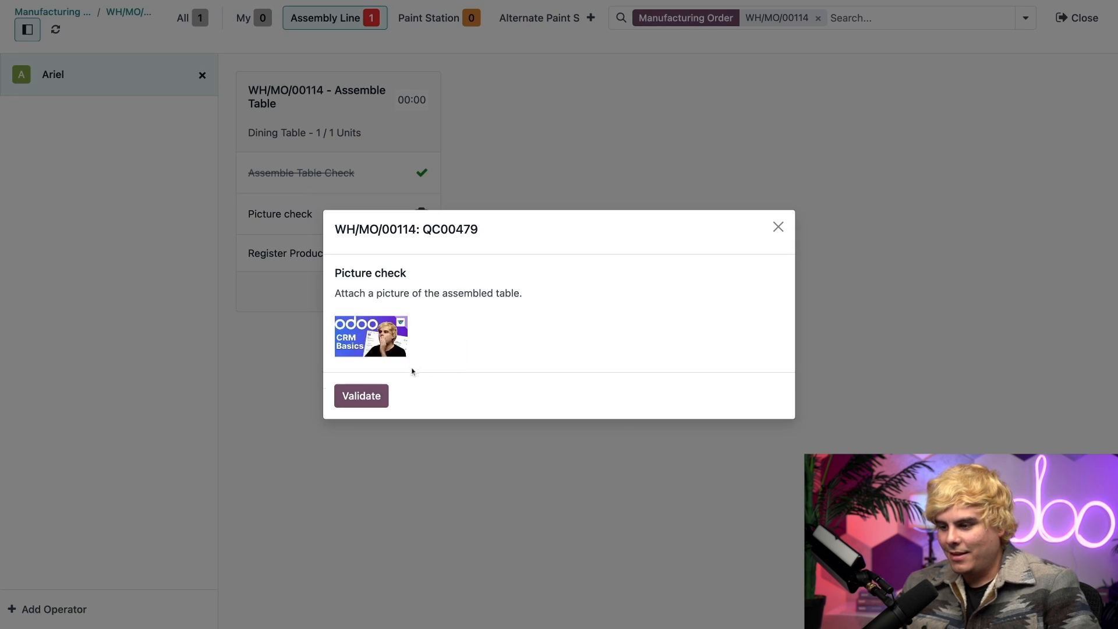
- Validate the attached photo to complete the Picture check on WH/MO/00114
click(361, 396)
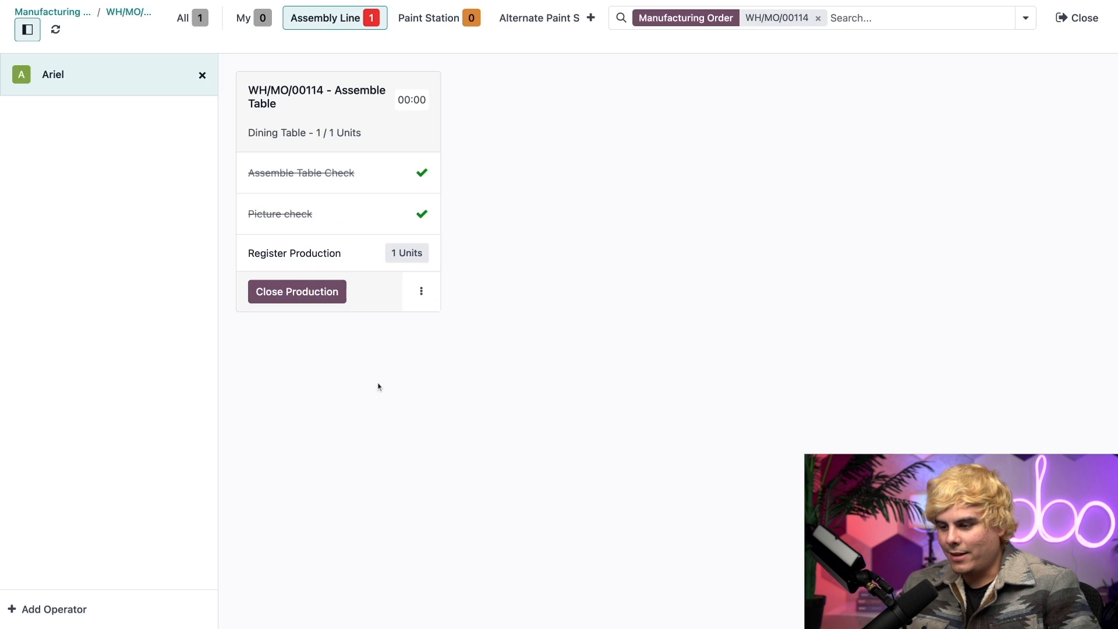
mouse_move(510, 279)
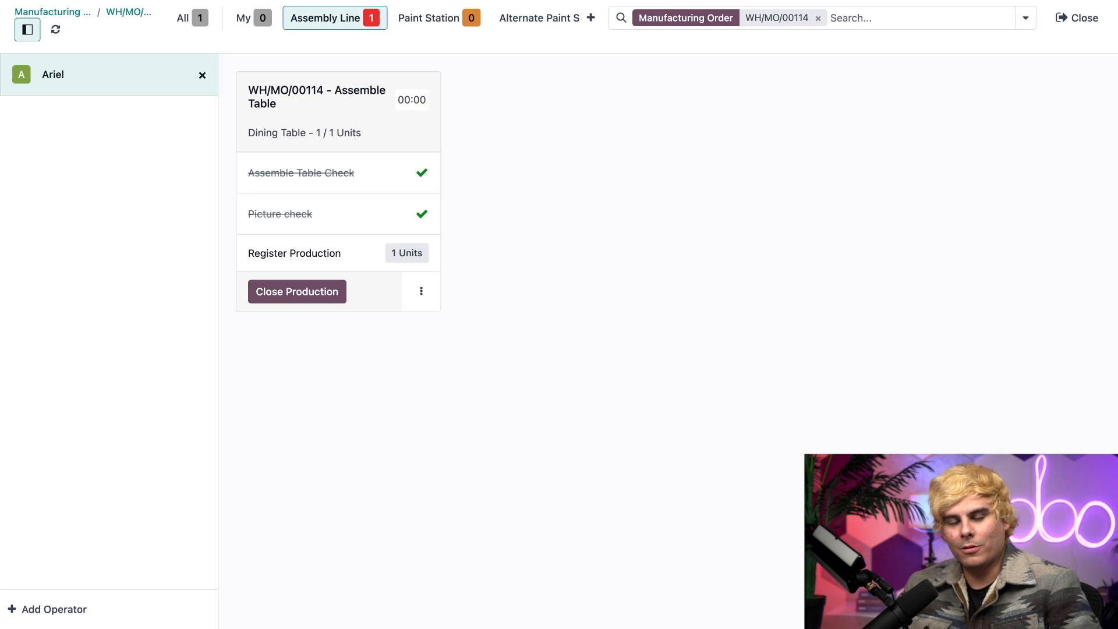
mouse_move(355, 216)
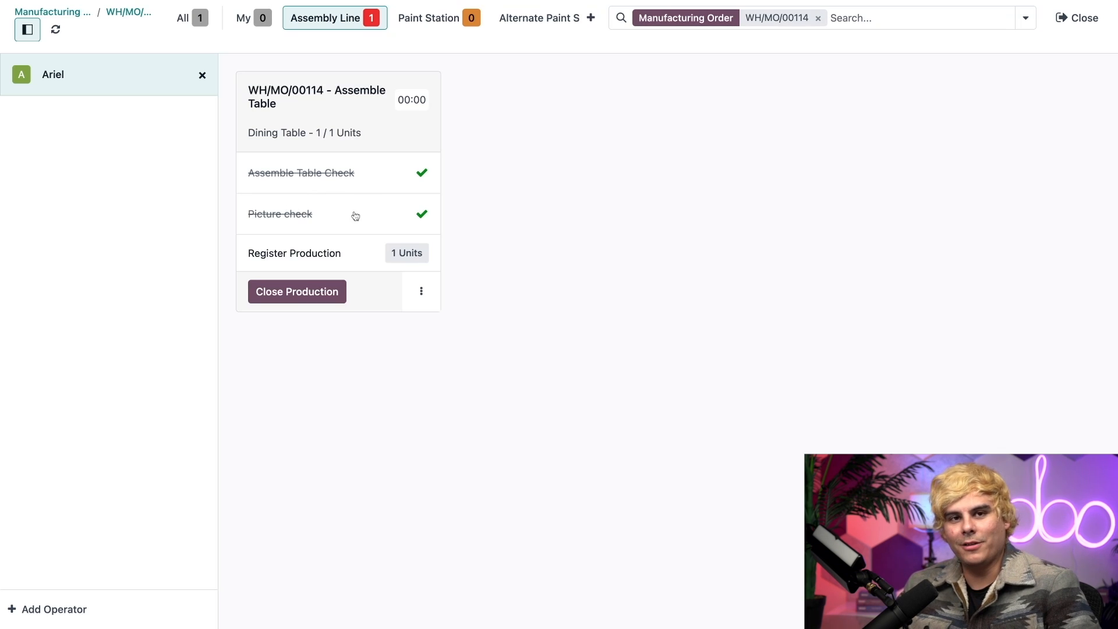
mouse_move(522, 244)
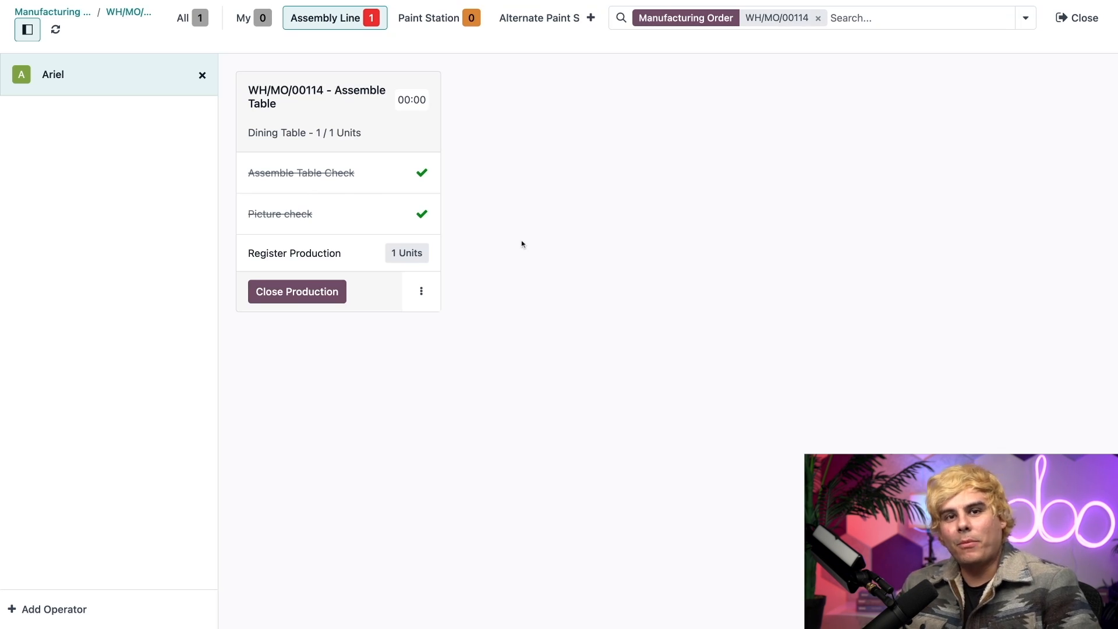